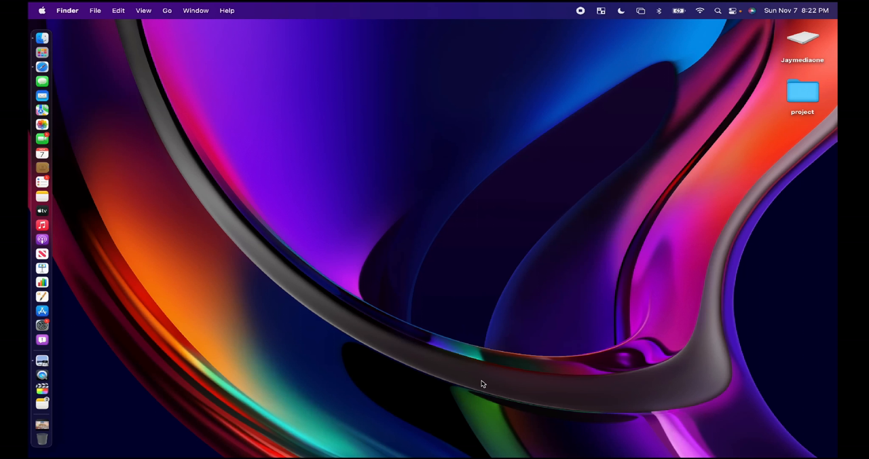
mouse_move(431, 330)
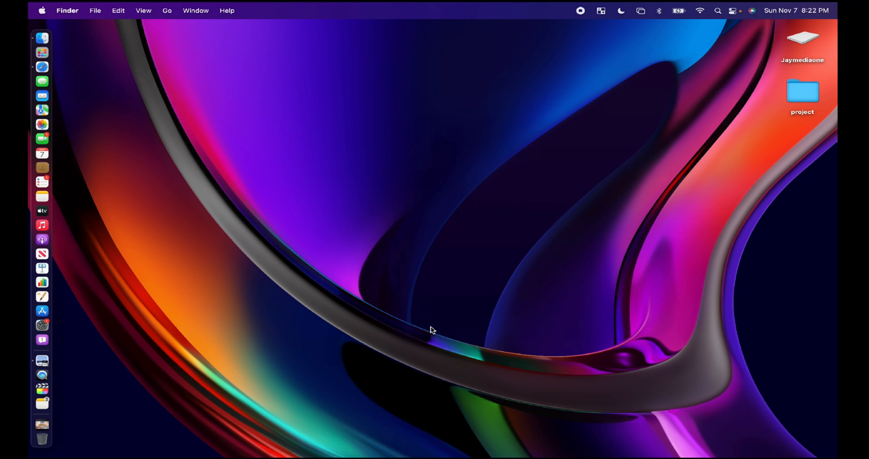
mouse_move(406, 304)
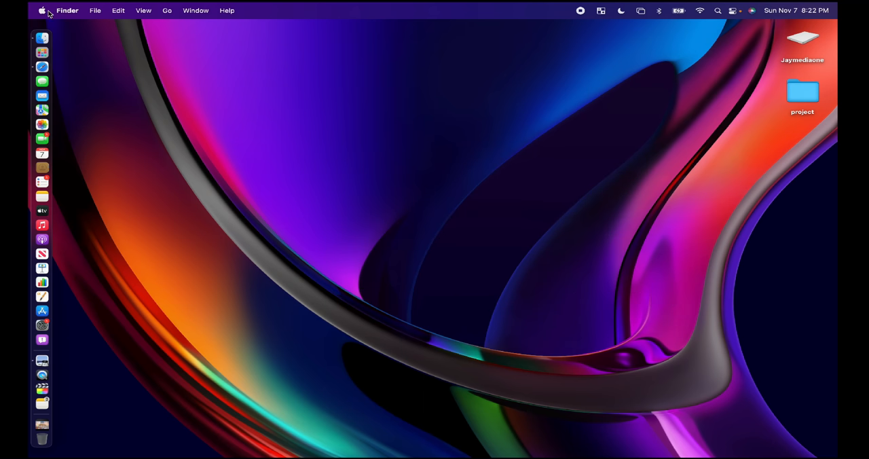
- Launch Erase All Content and Settings from System Preferences and enter the admin password
left_click(42, 10)
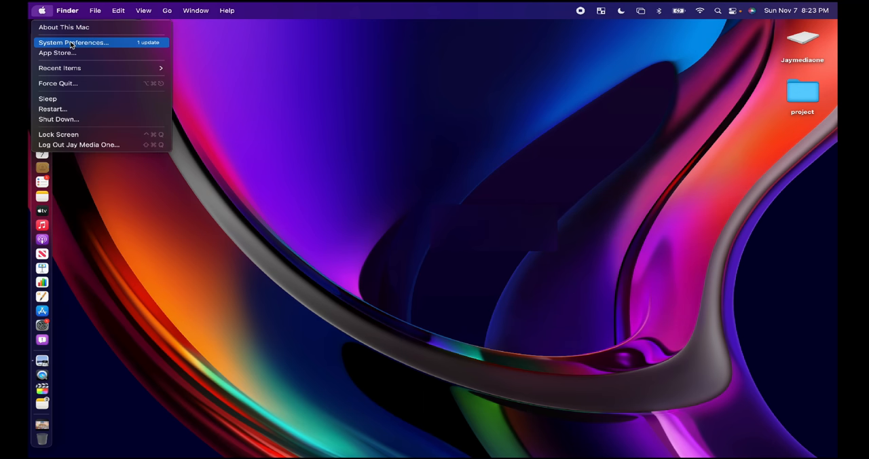
left_click(74, 42)
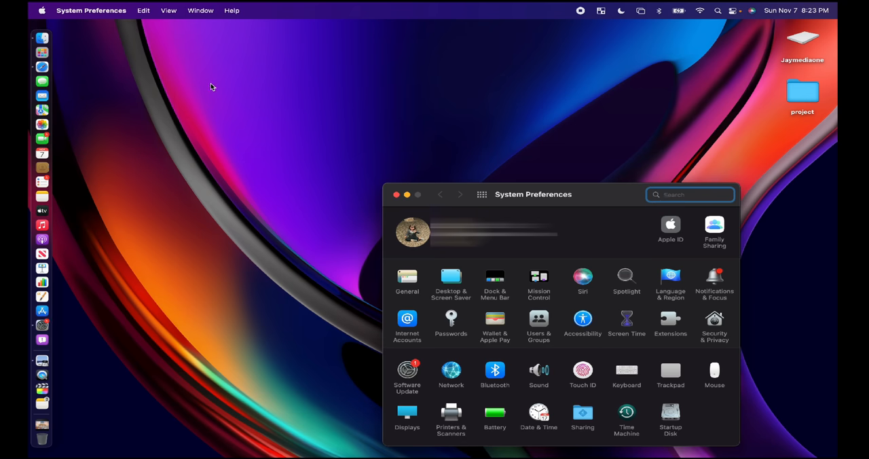
mouse_move(210, 76)
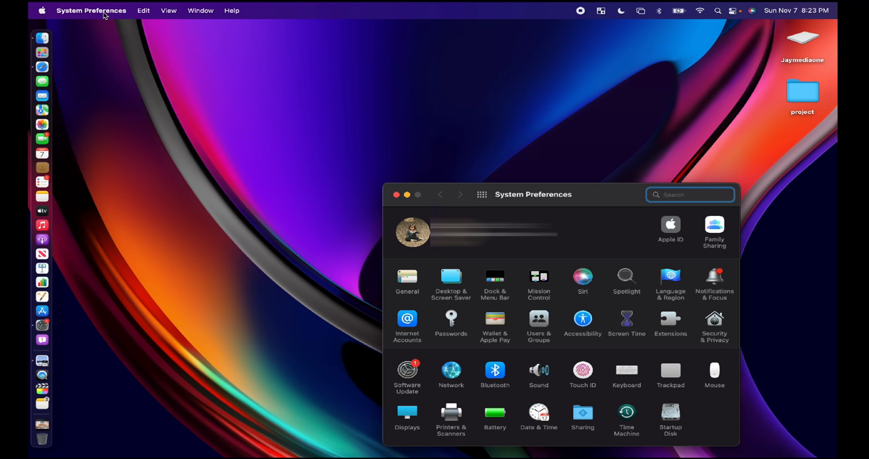
left_click(91, 10)
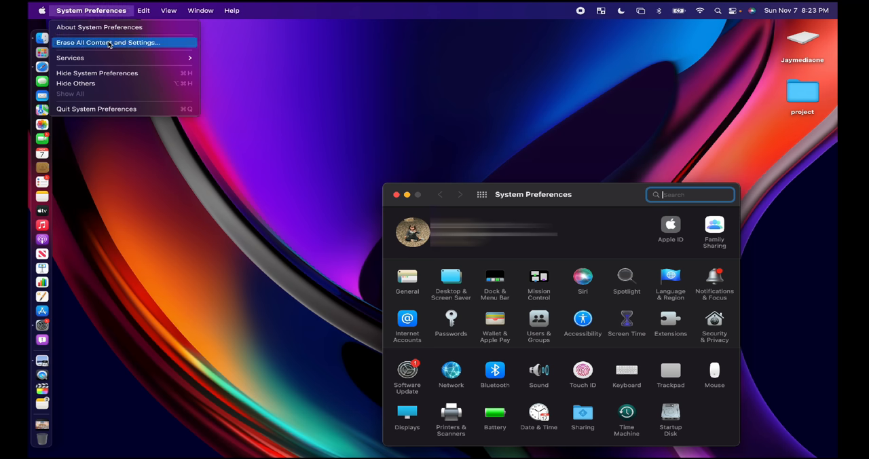
left_click(107, 43)
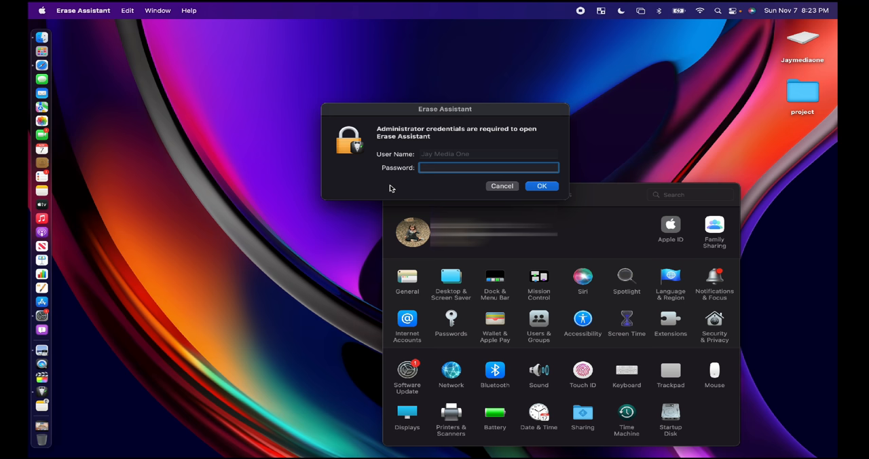
type("password")
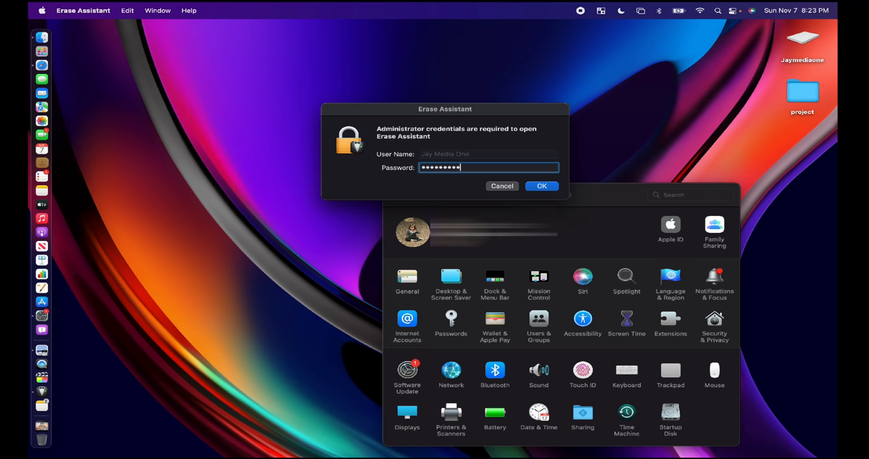
- Confirm the admin credentials, review the items to be erased, then quit Erase Assistant
left_click(542, 185)
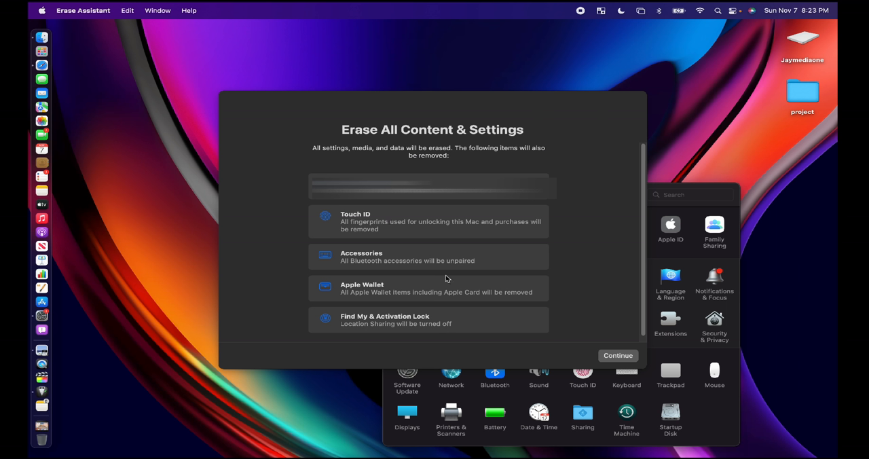
mouse_move(469, 253)
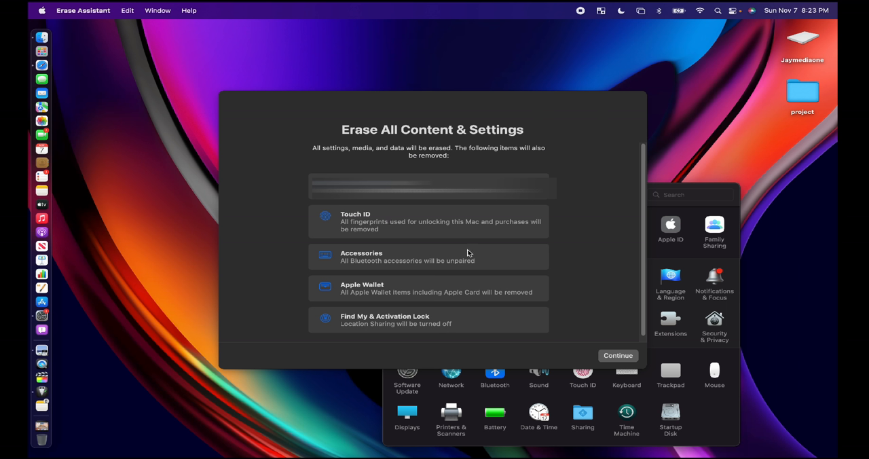
mouse_move(428, 208)
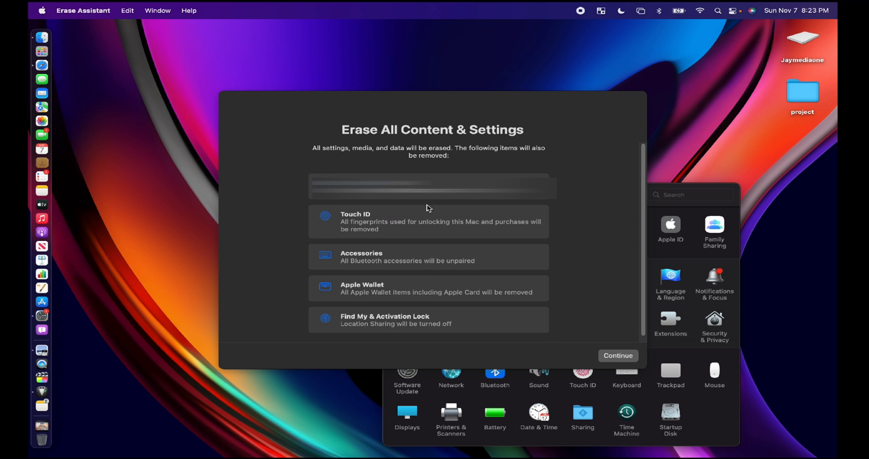
mouse_move(437, 216)
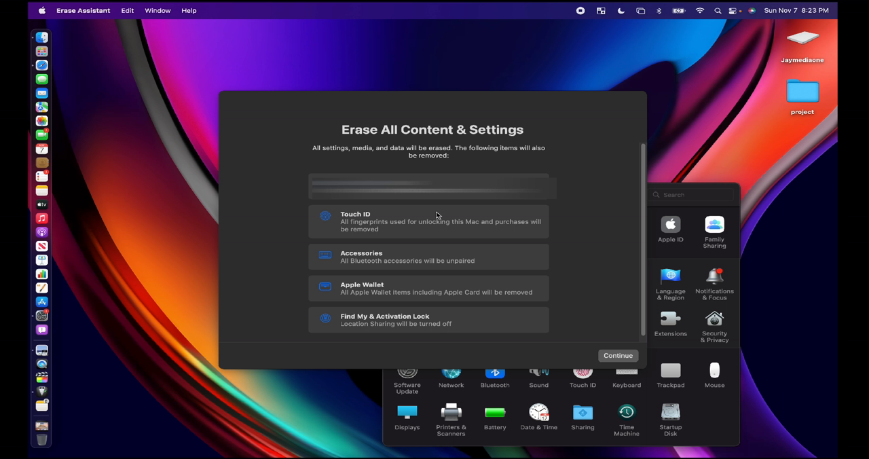
mouse_move(435, 248)
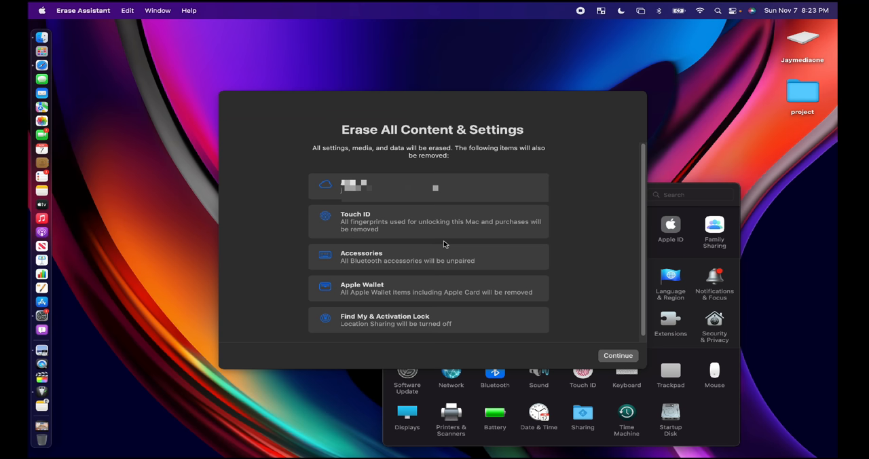
left_click(618, 356)
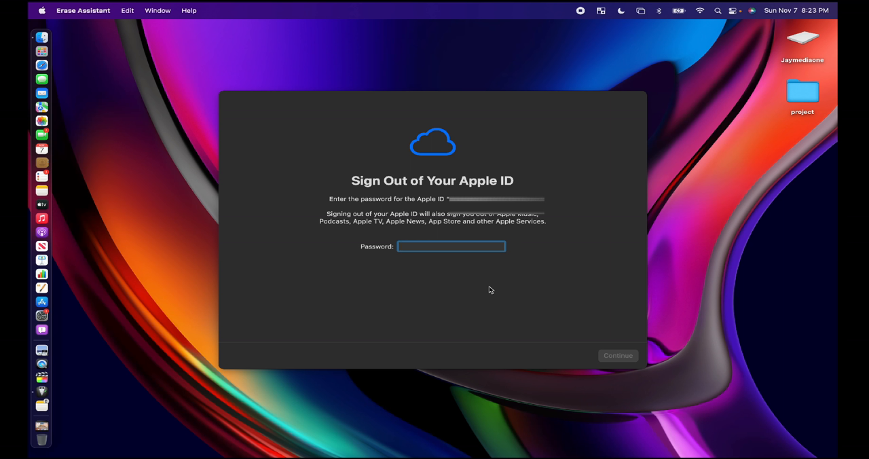
mouse_move(482, 381)
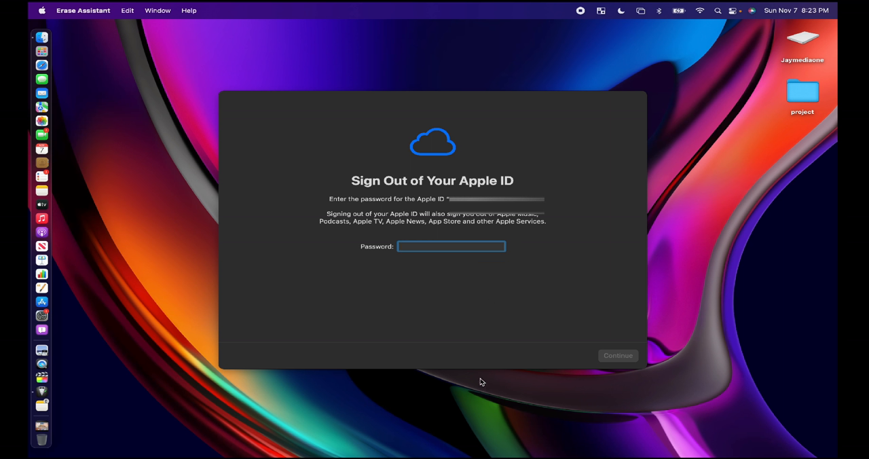
left_click(194, 117)
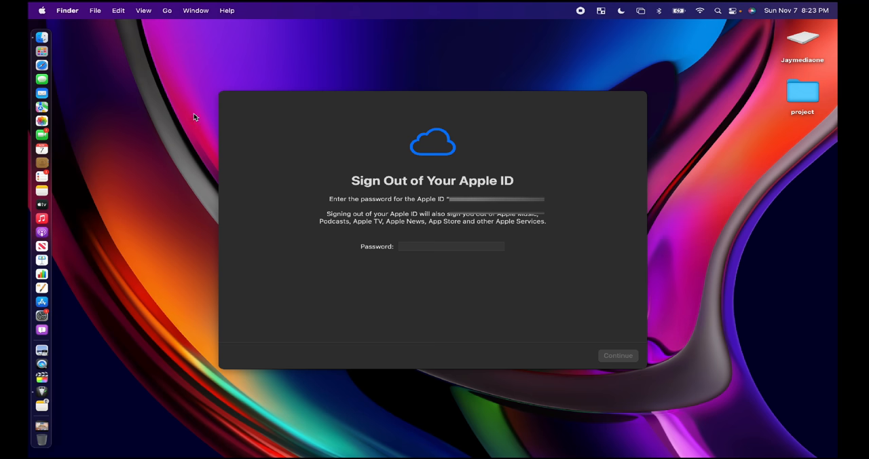
left_click(451, 246)
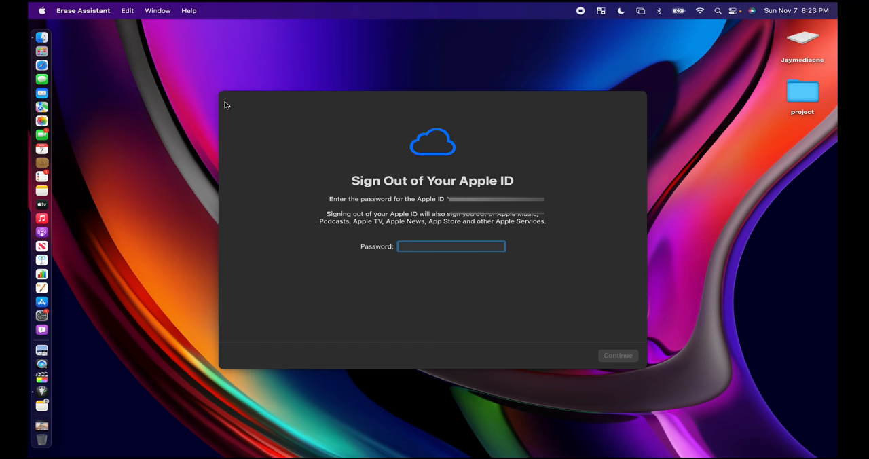
left_click(83, 10)
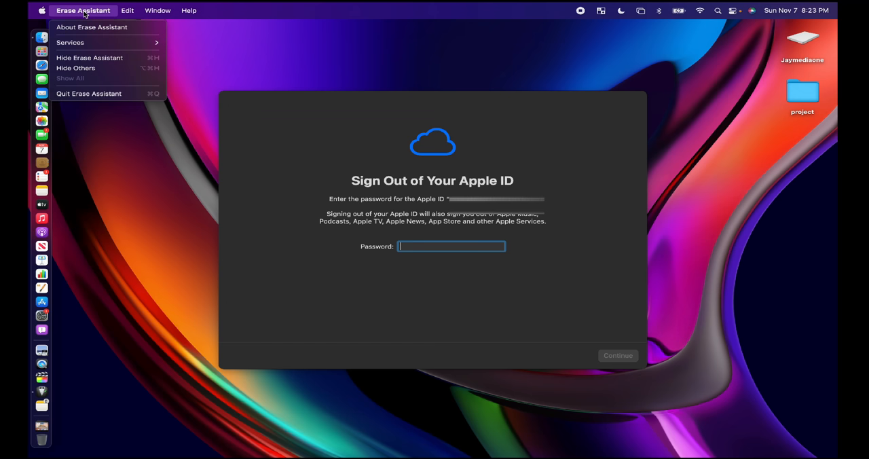
mouse_move(89, 93)
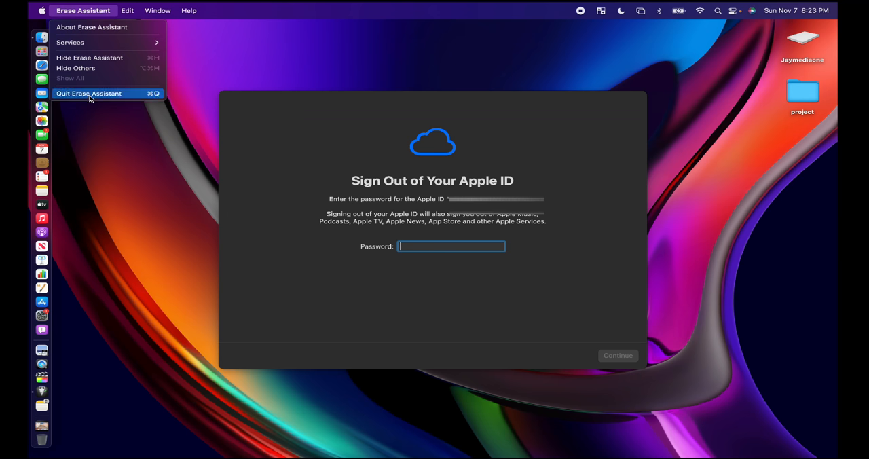
left_click(89, 93)
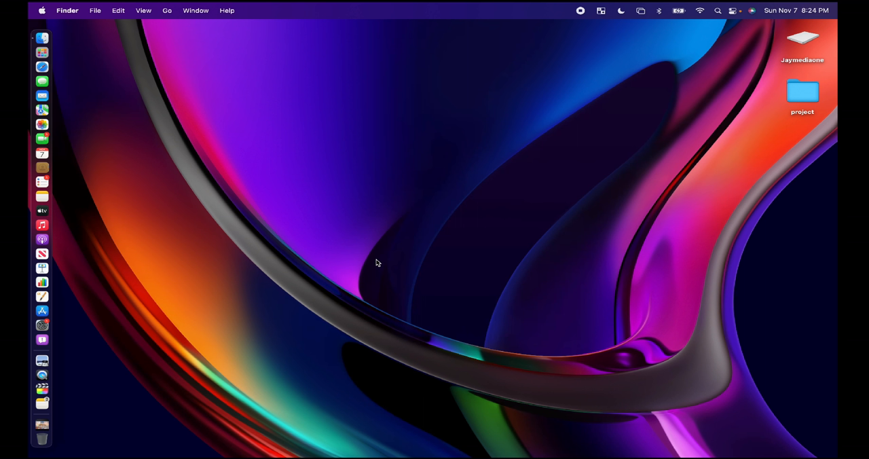
mouse_move(343, 294)
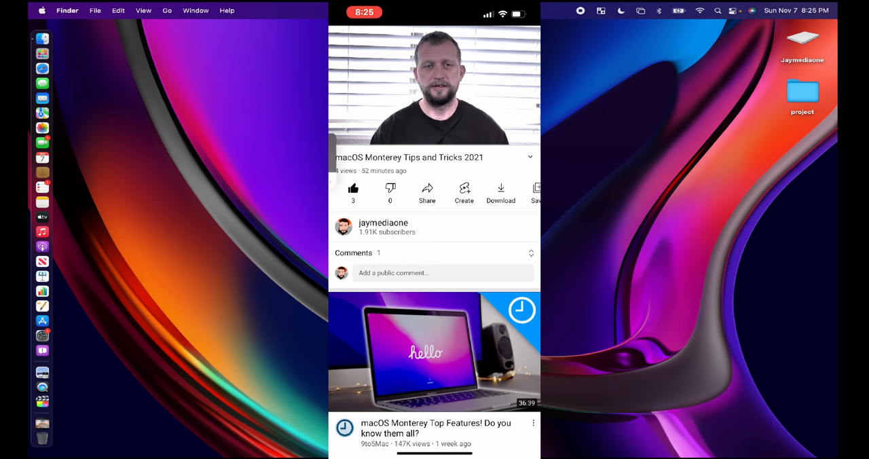
- Open the video's Cast menu and pick a device from the AirPlay & Bluetooth list
left_click(434, 85)
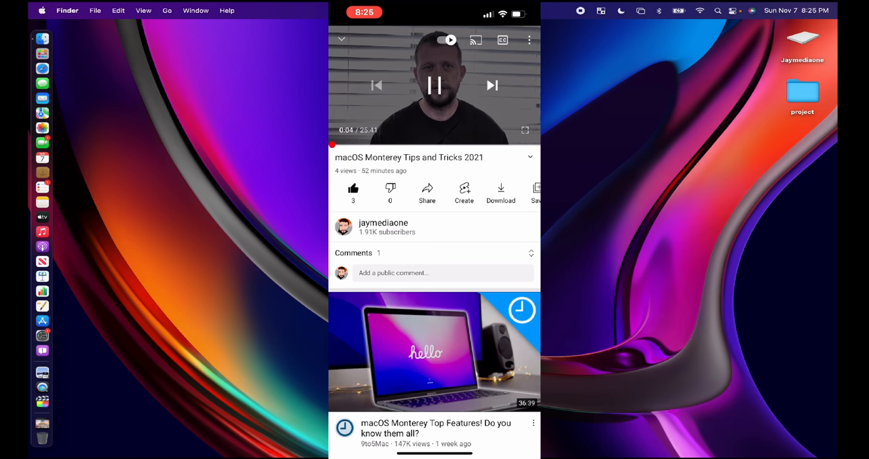
left_click(475, 40)
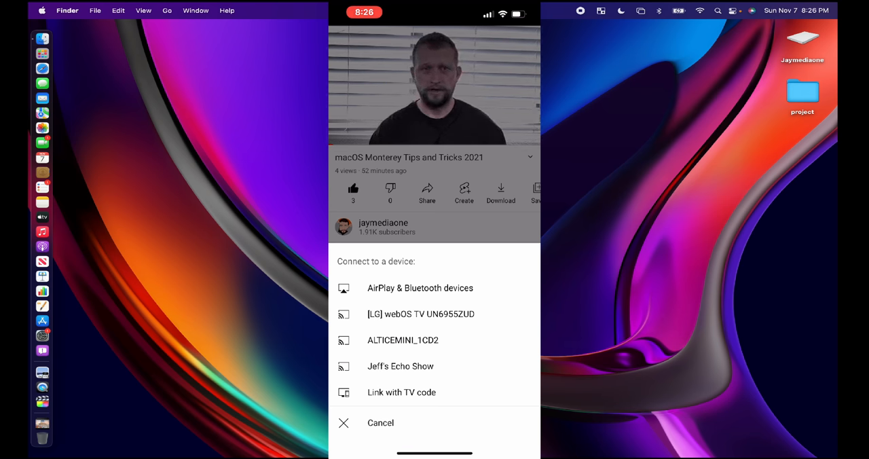
left_click(380, 422)
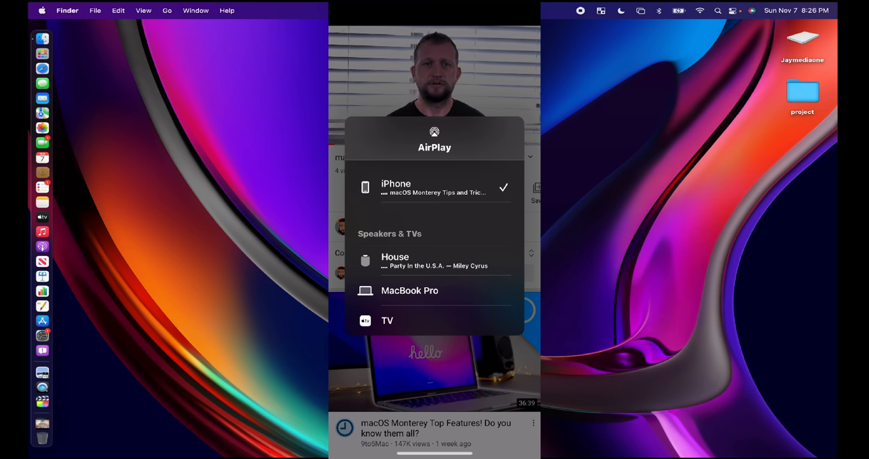
left_click(410, 290)
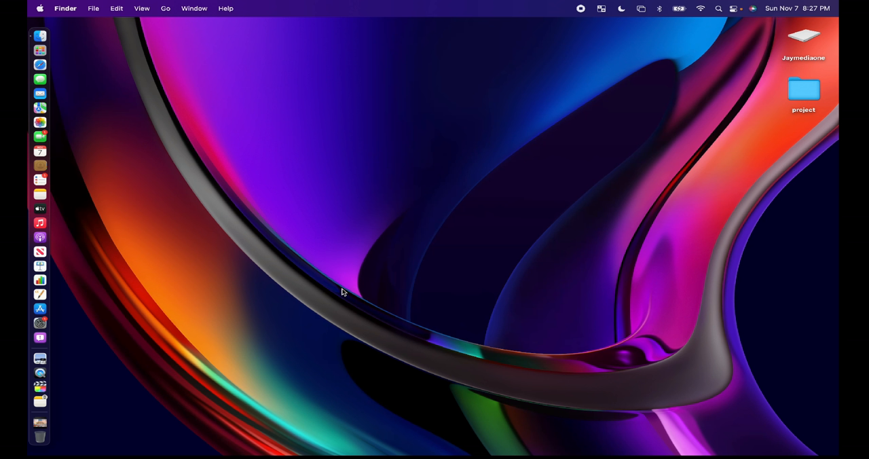
mouse_move(204, 183)
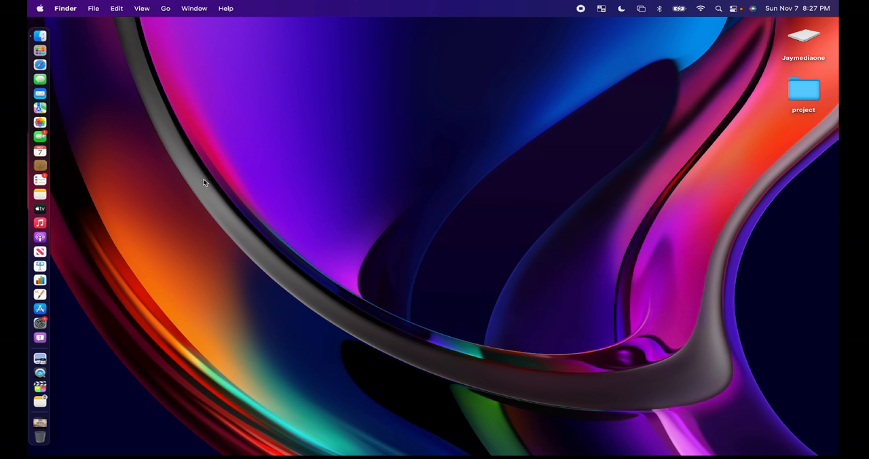
mouse_move(39, 136)
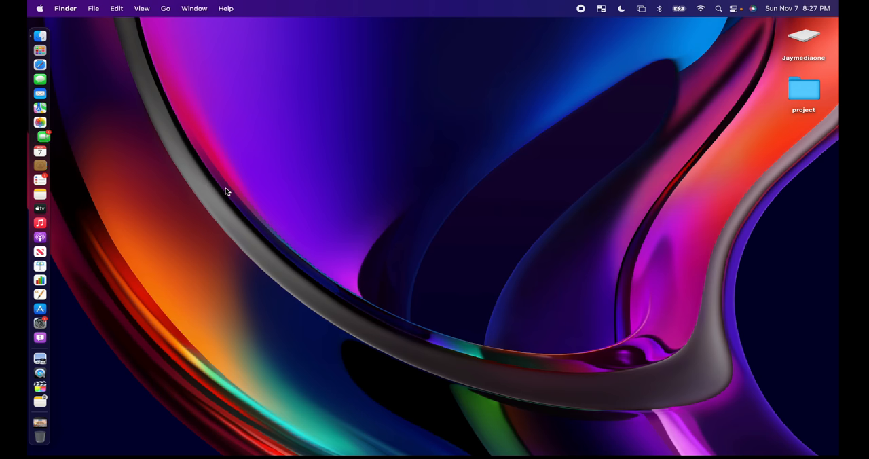
- Launch FaceTime, create a call link, and cancel sharing it through Messages
left_click(40, 136)
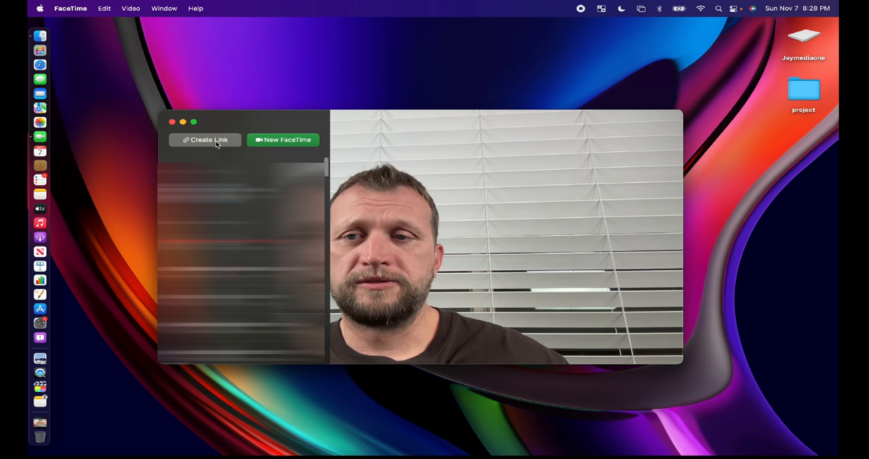
left_click(204, 140)
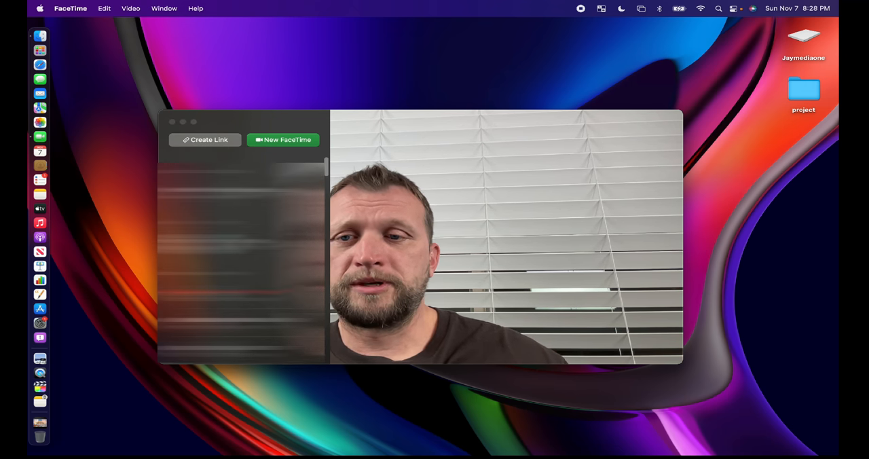
left_click(205, 140)
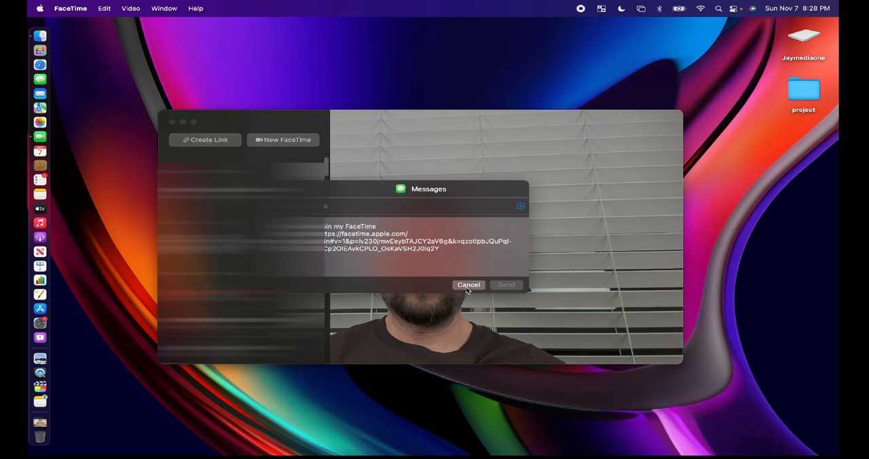
left_click(468, 284)
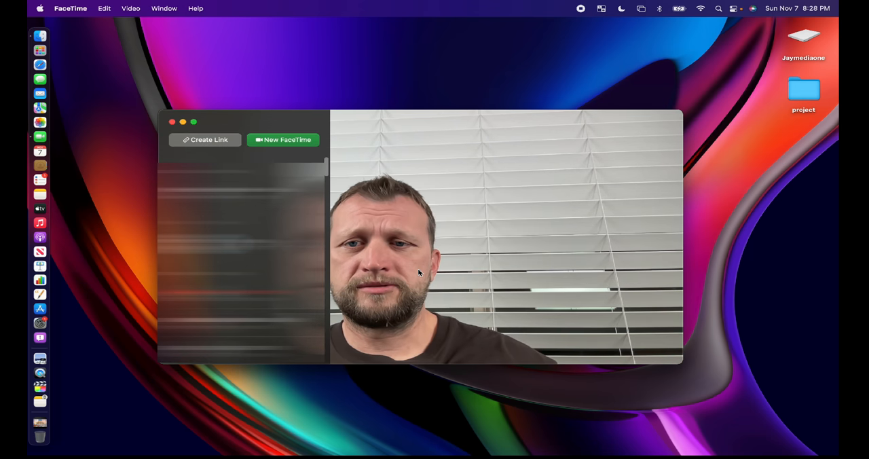
- Open the New FaceTime dialog, cancel it, and close the FaceTime window
left_click(283, 139)
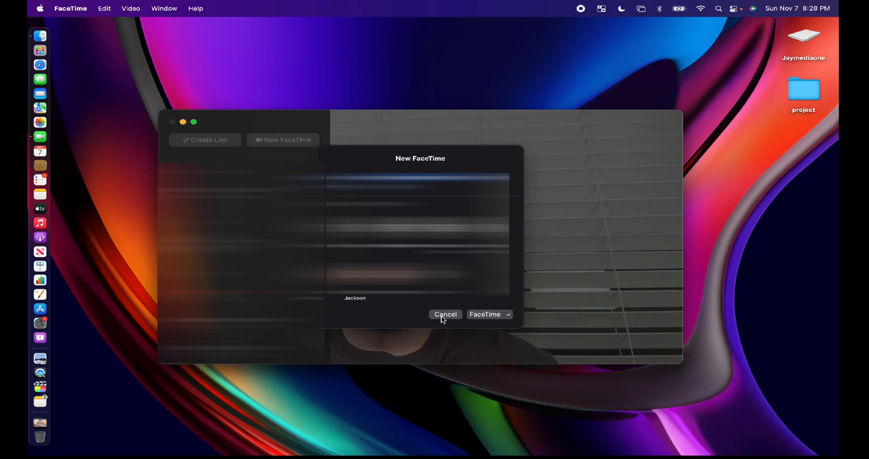
left_click(484, 314)
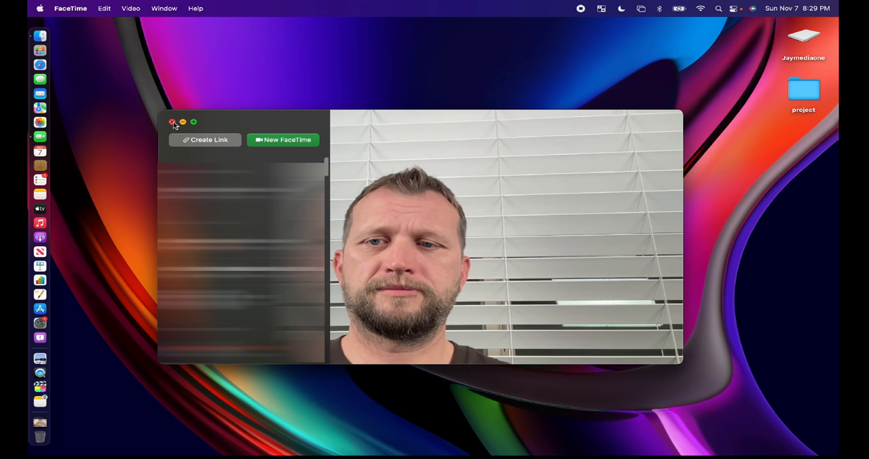
left_click(173, 122)
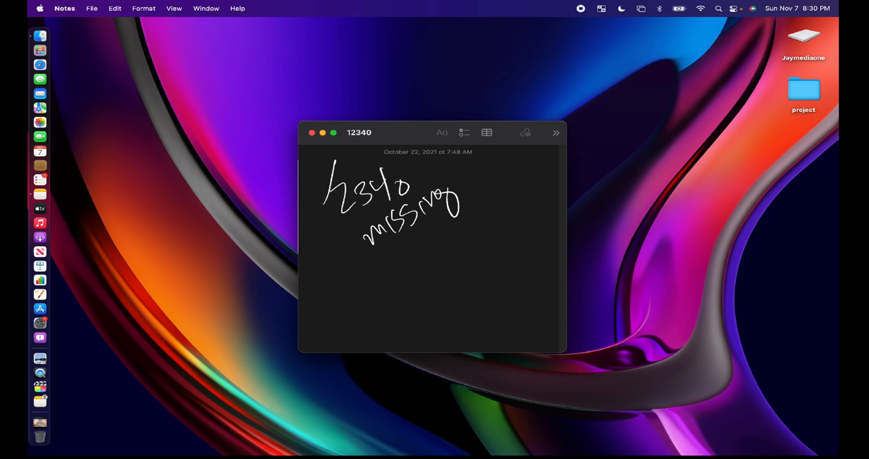
type("jkl;jkl;jkl;")
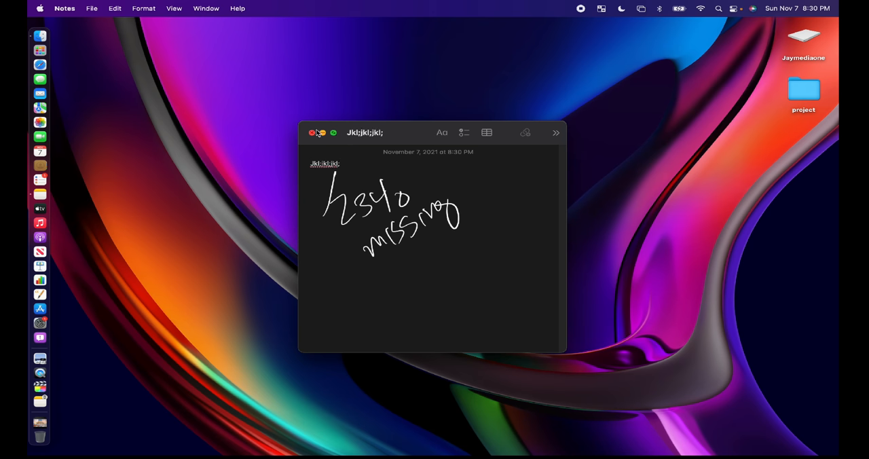
left_click(312, 133)
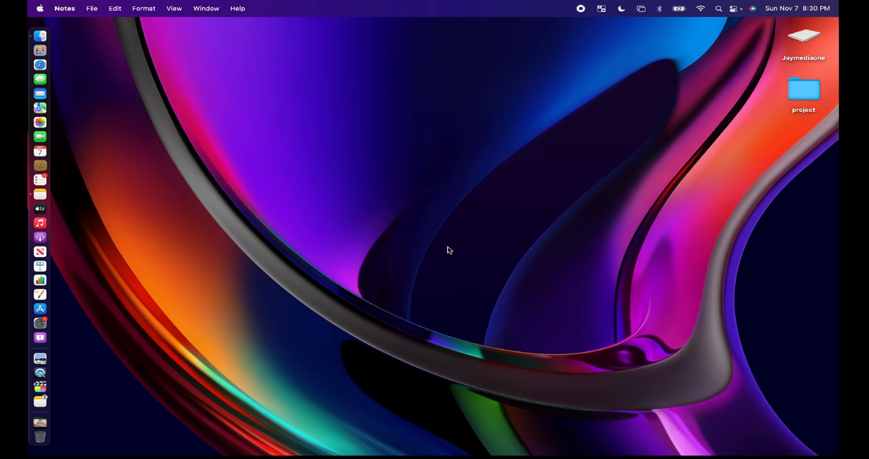
mouse_move(611, 321)
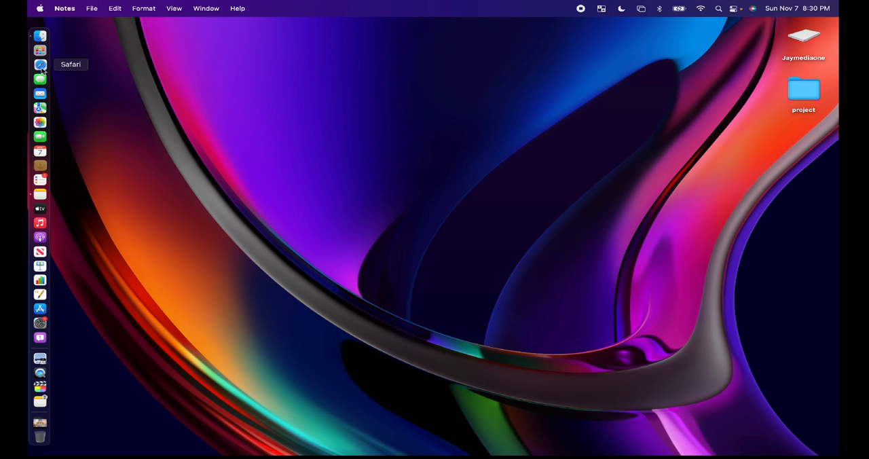
- Open Safari from the Dock to an empty start page
left_click(40, 65)
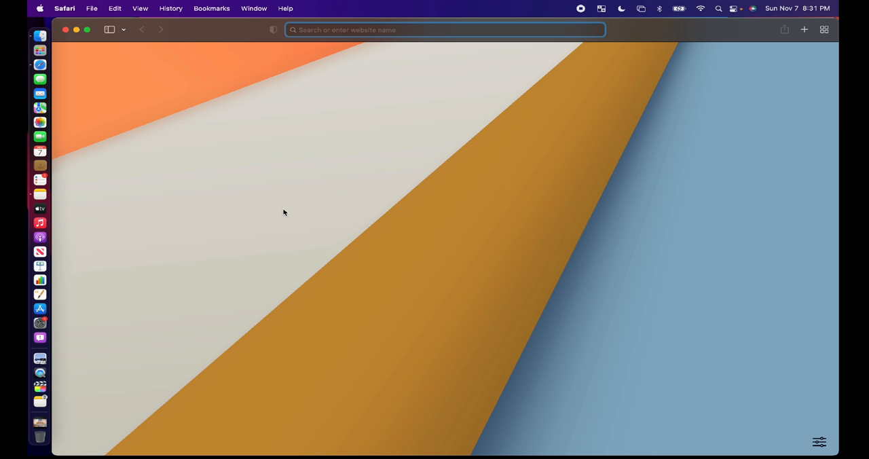
- Add new tabs until Safari shows six empty Start Page tabs
left_click(445, 30)
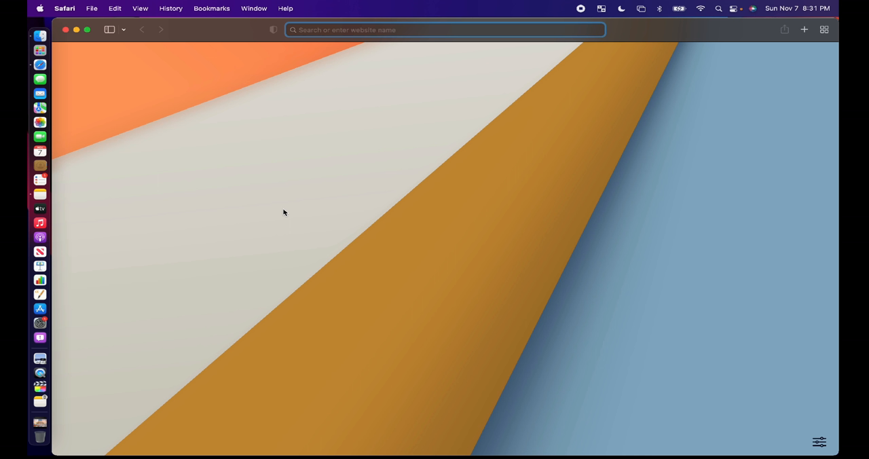
mouse_move(417, 60)
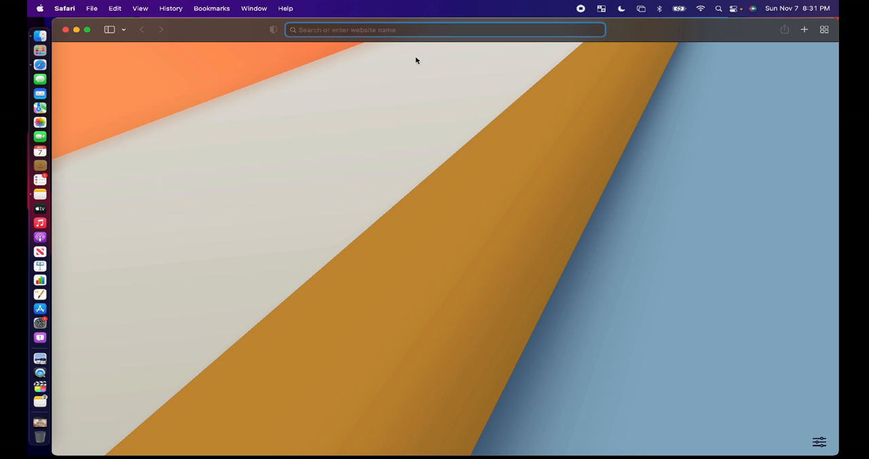
left_click(805, 29)
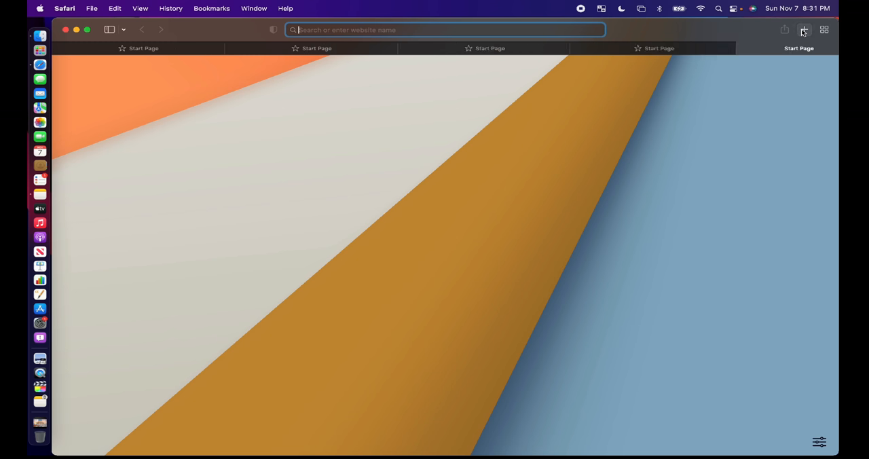
left_click(805, 29)
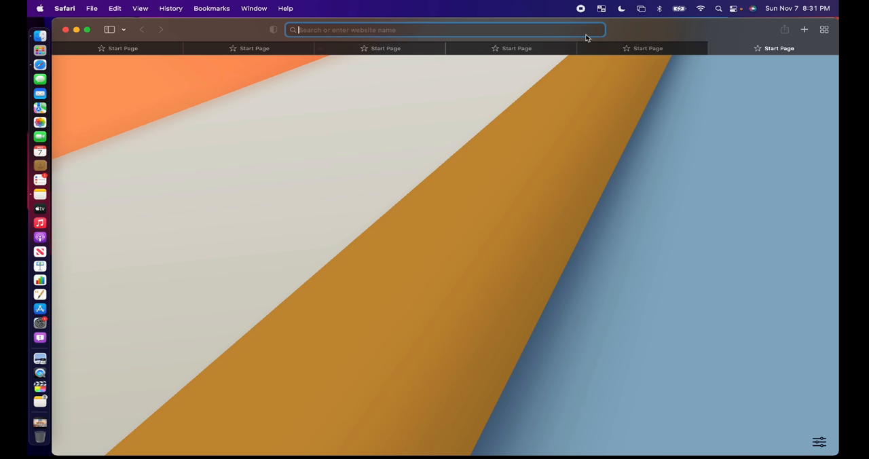
left_click(92, 8)
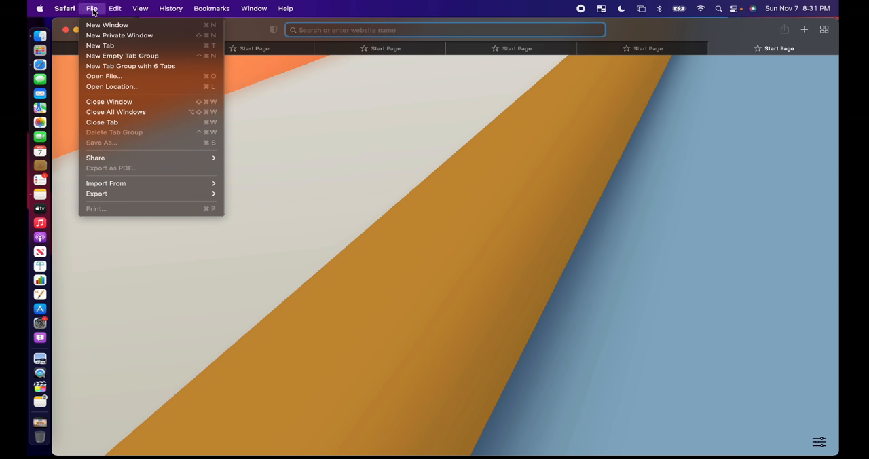
mouse_move(123, 56)
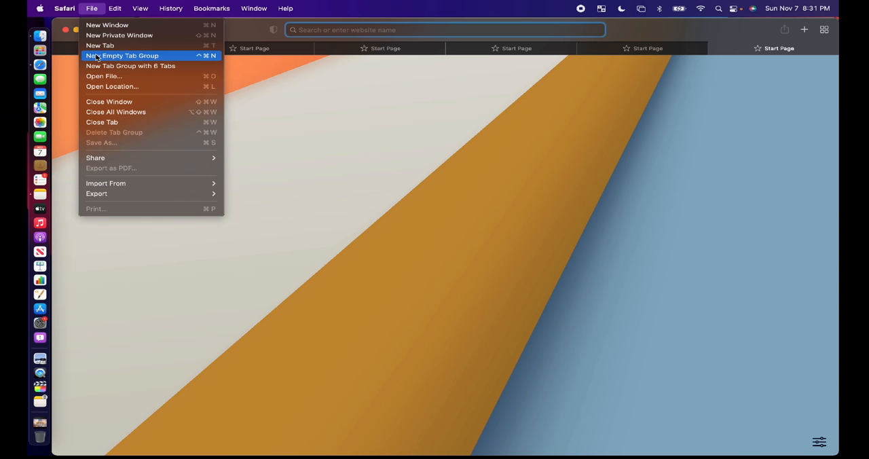
mouse_move(131, 66)
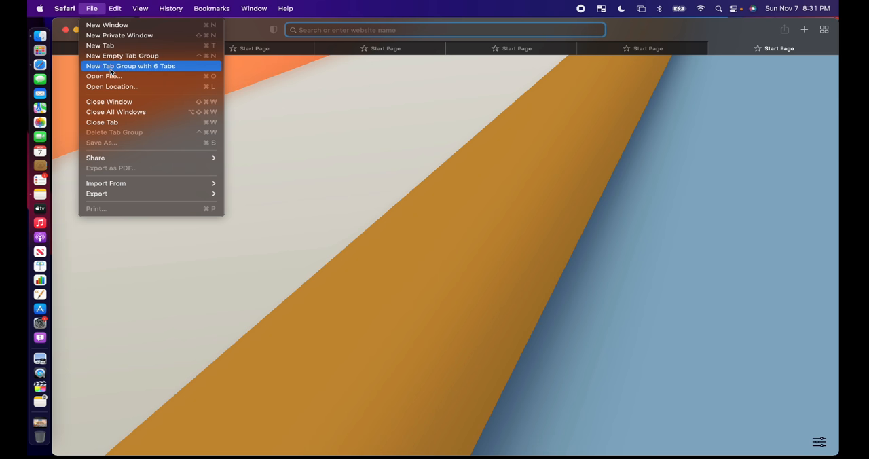
mouse_move(145, 72)
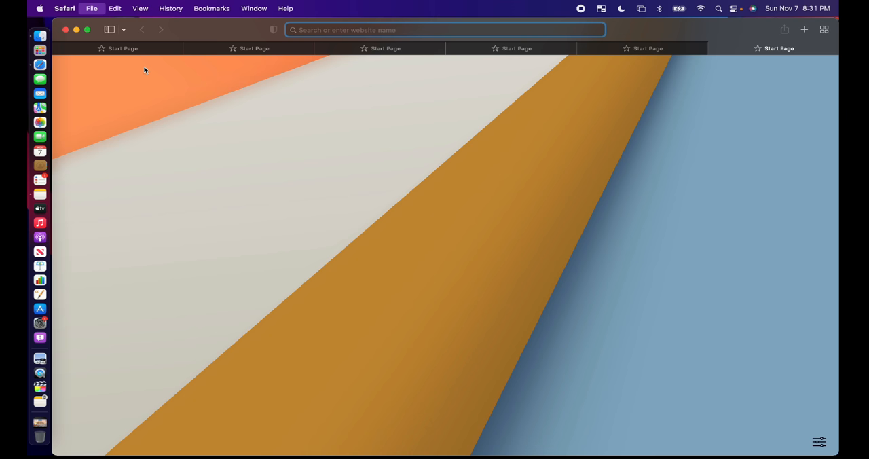
- Group the six tabs into a tab group named 'vacation' and close the window
left_click(108, 29)
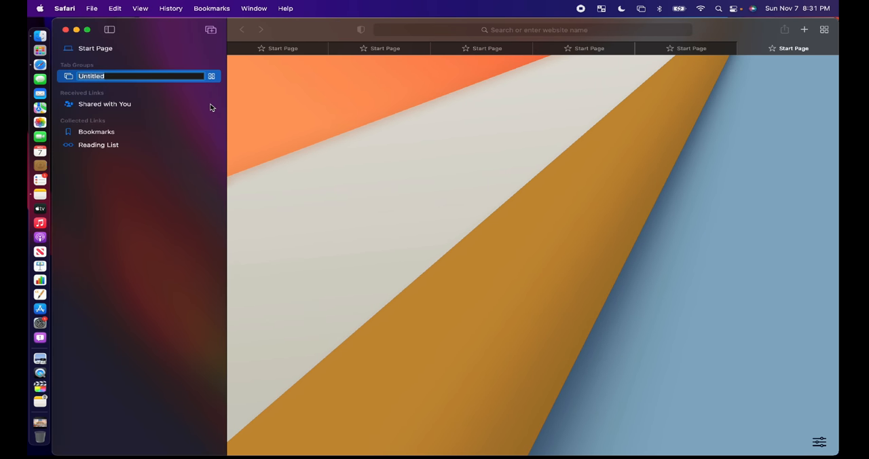
type("vacation")
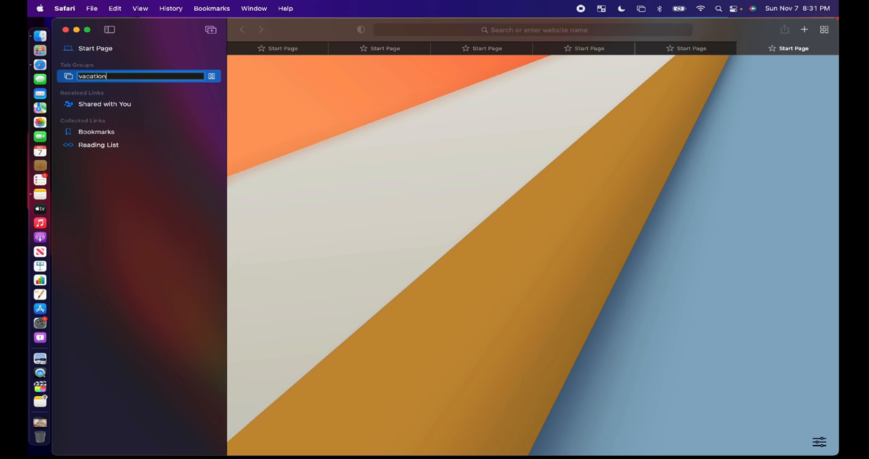
key("Return")
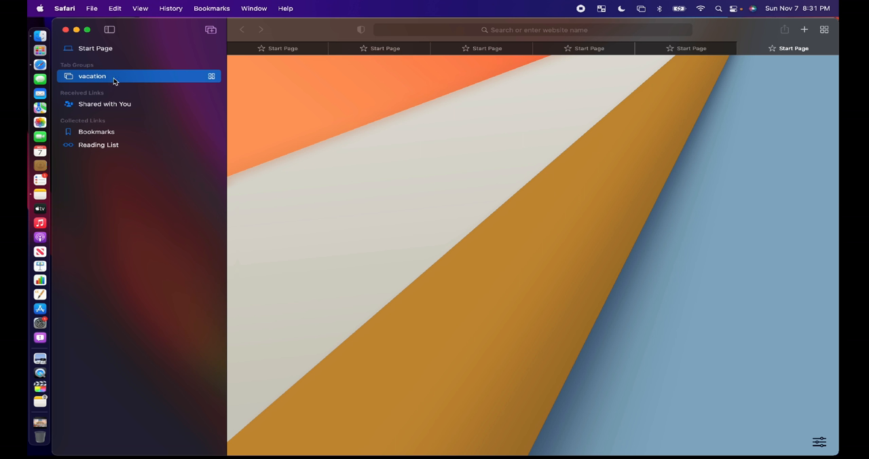
mouse_move(223, 97)
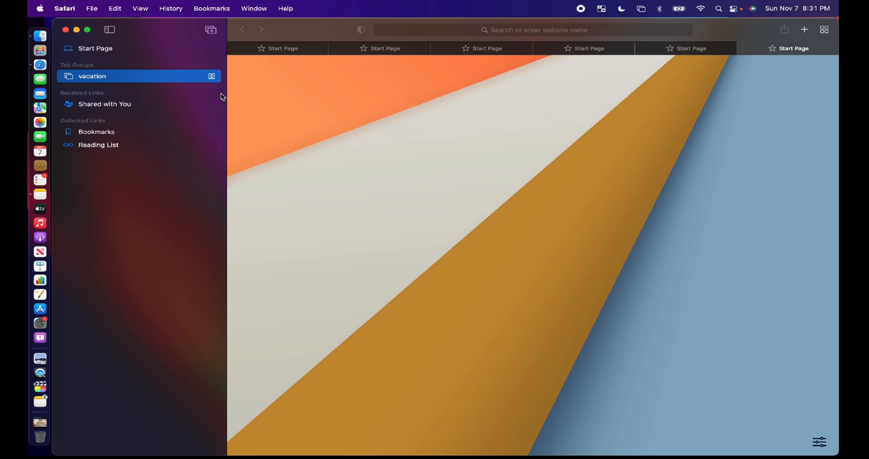
left_click(77, 29)
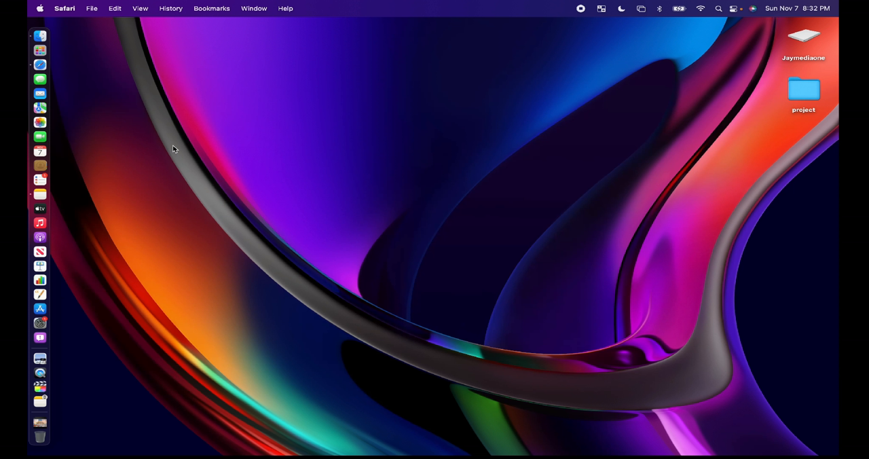
mouse_move(56, 15)
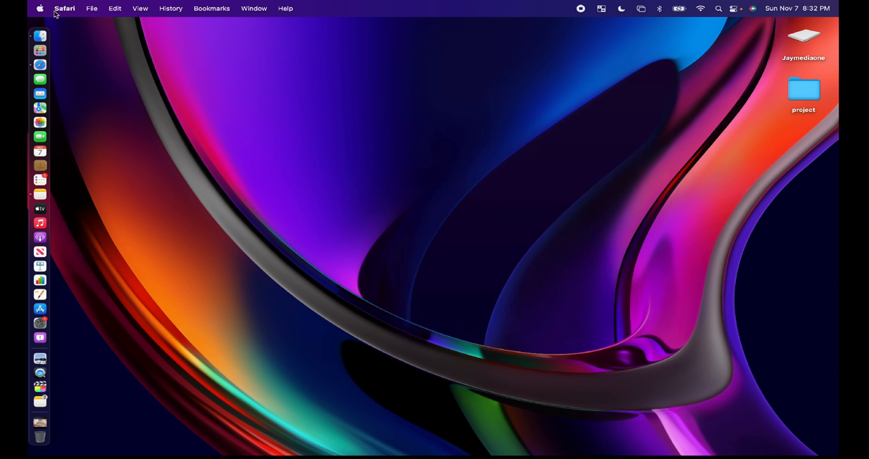
- Launch System Preferences showing the account picture and all settings panes
left_click(64, 8)
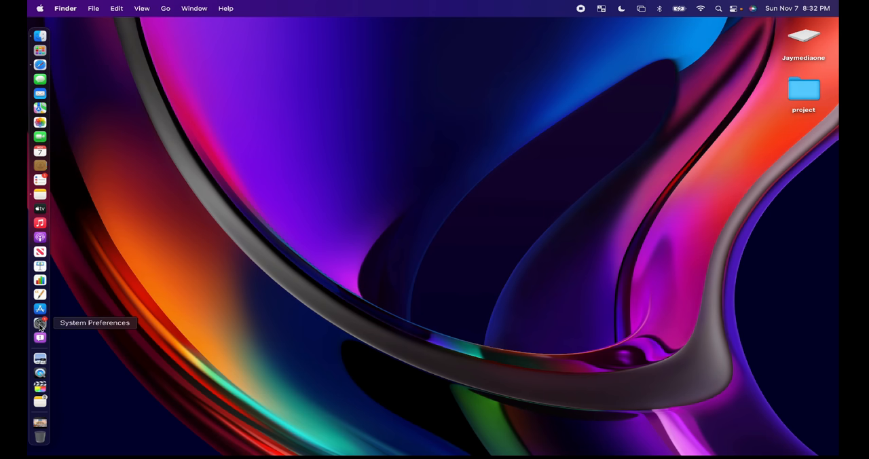
left_click(40, 324)
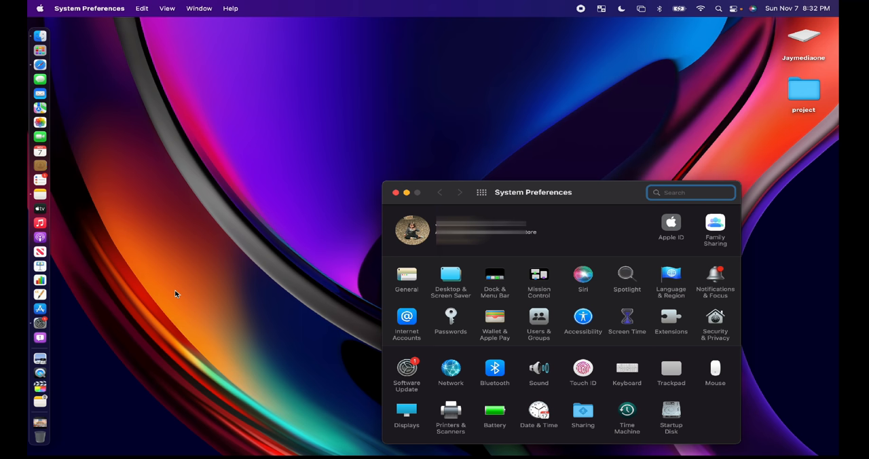
mouse_move(233, 296)
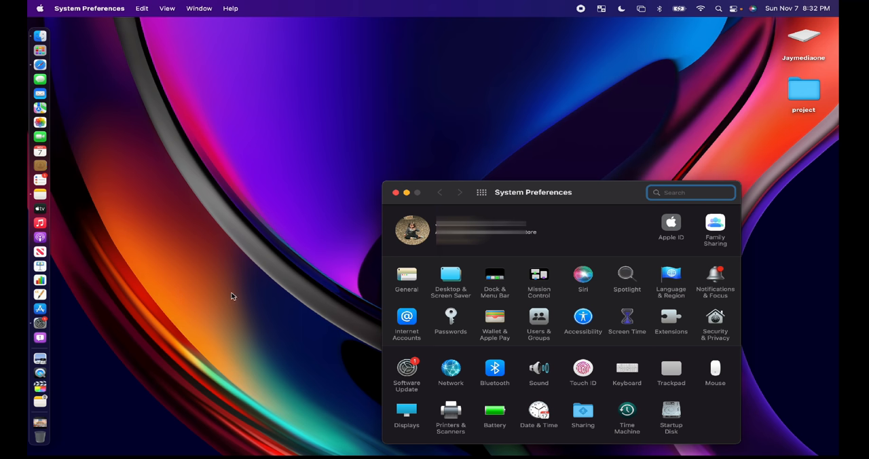
- Open the account picture chooser and preview the giraffe, then the tiger Memoji
left_click(411, 230)
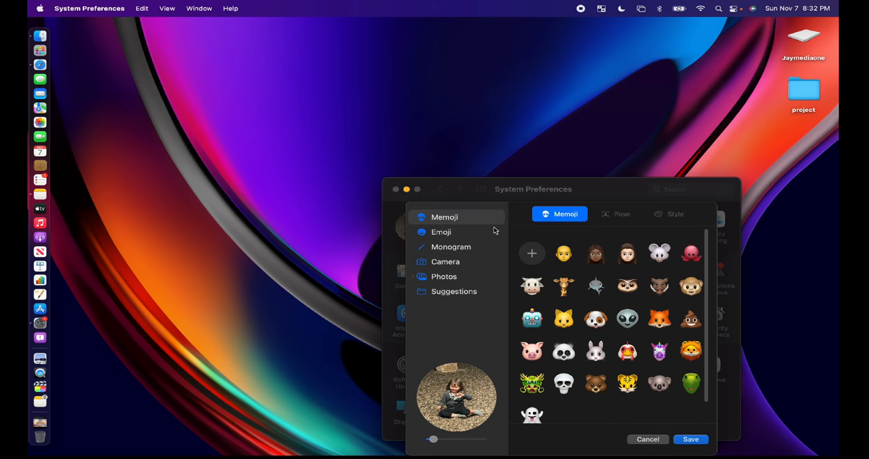
mouse_move(468, 144)
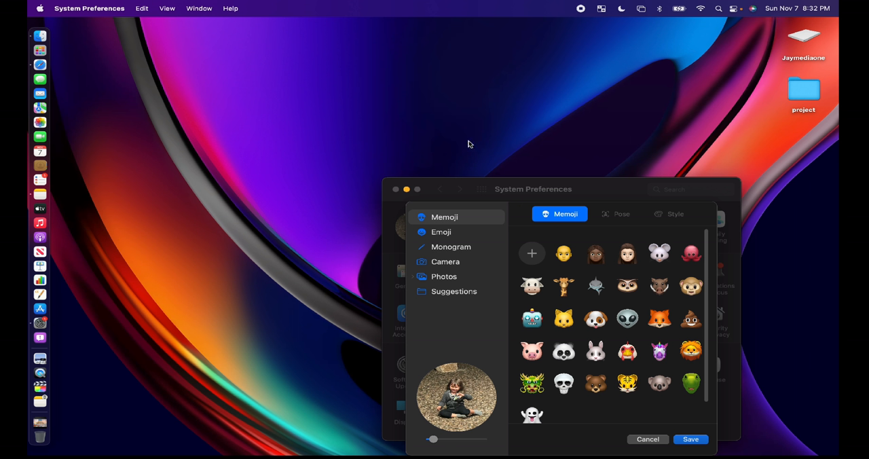
mouse_move(495, 243)
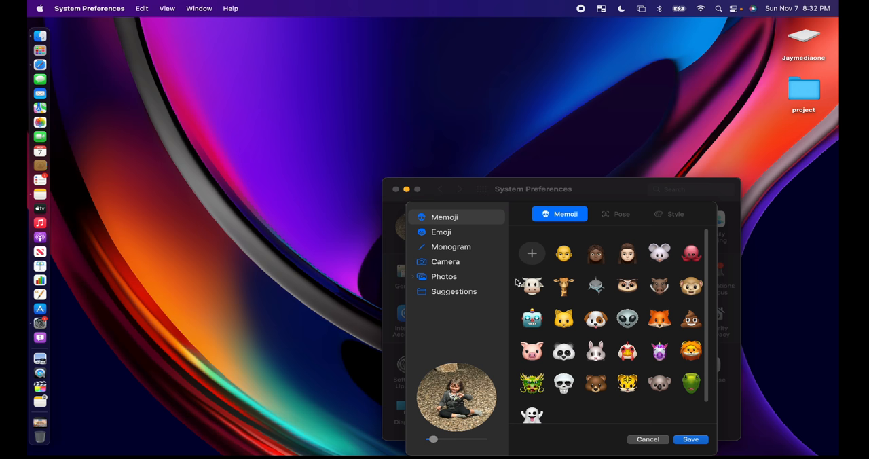
left_click(564, 286)
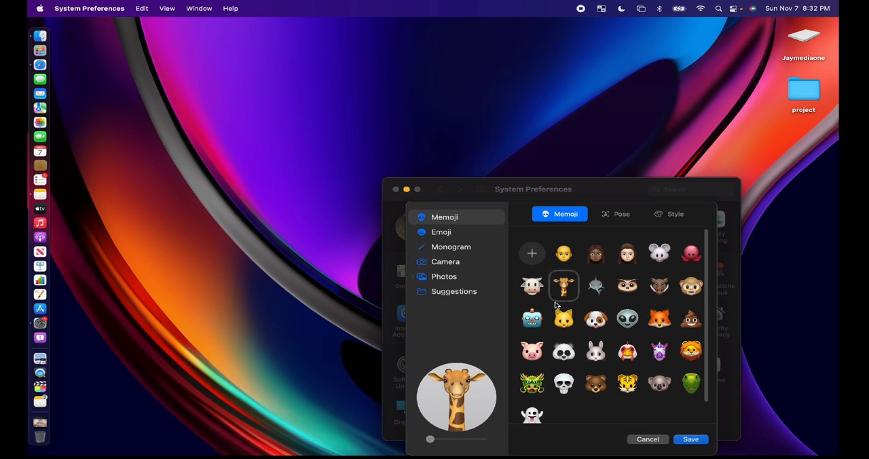
mouse_move(597, 386)
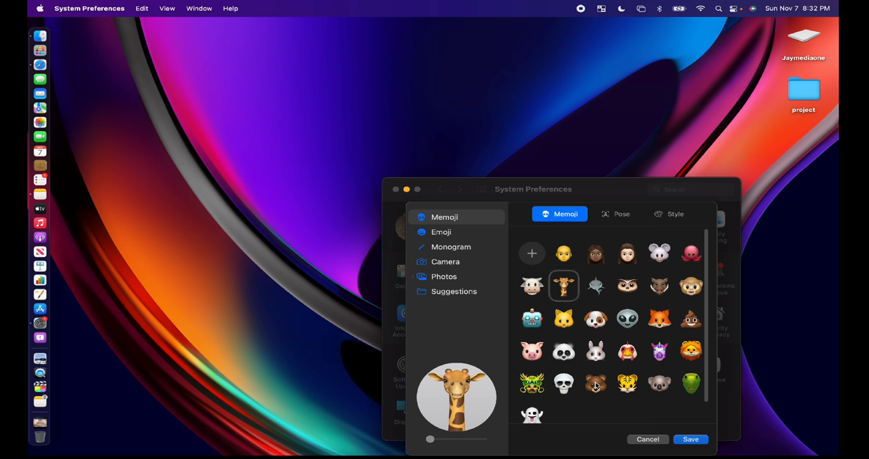
left_click(627, 362)
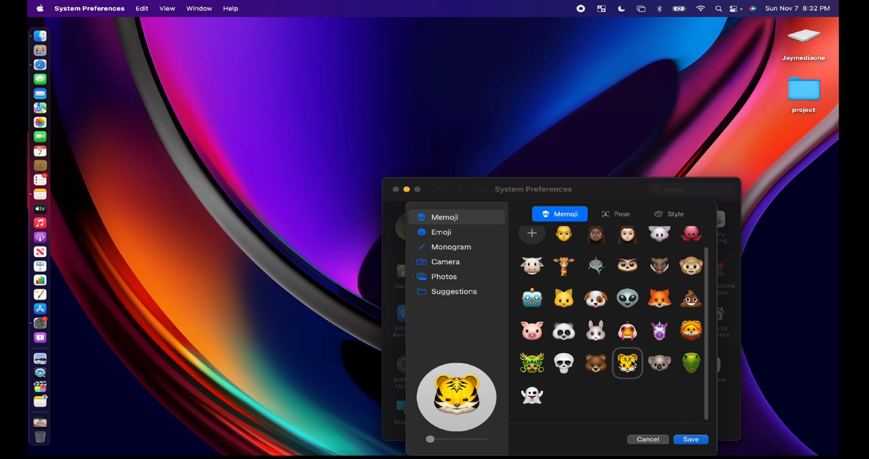
mouse_move(462, 295)
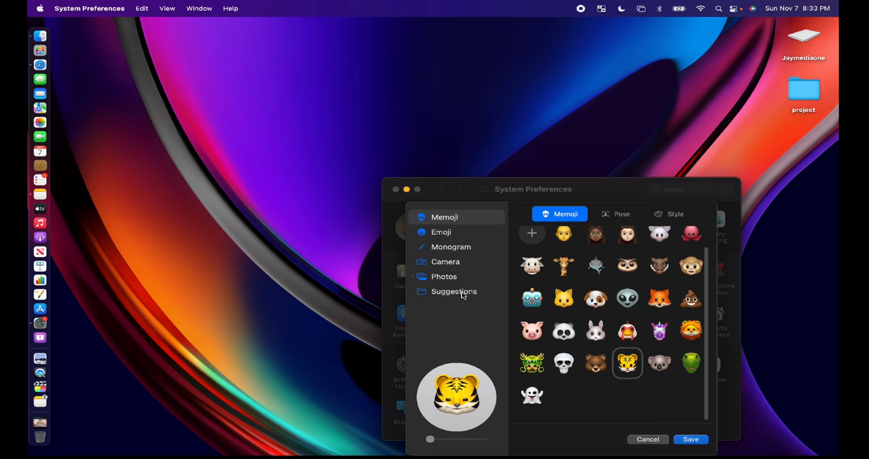
- Show the suggested pictures, preview the pink flower, then the gingerbread man
left_click(453, 291)
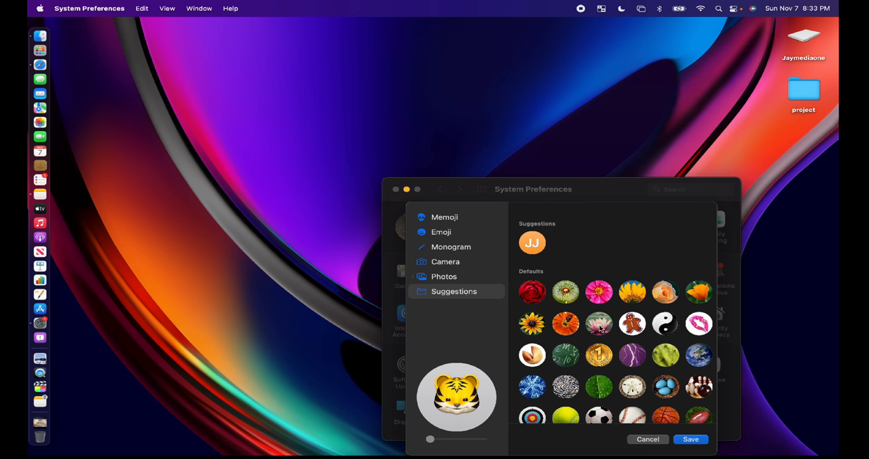
mouse_move(459, 152)
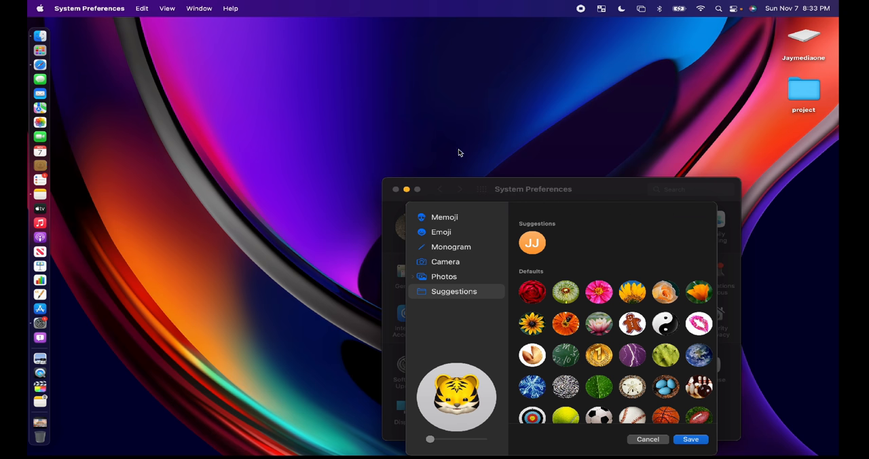
mouse_move(461, 176)
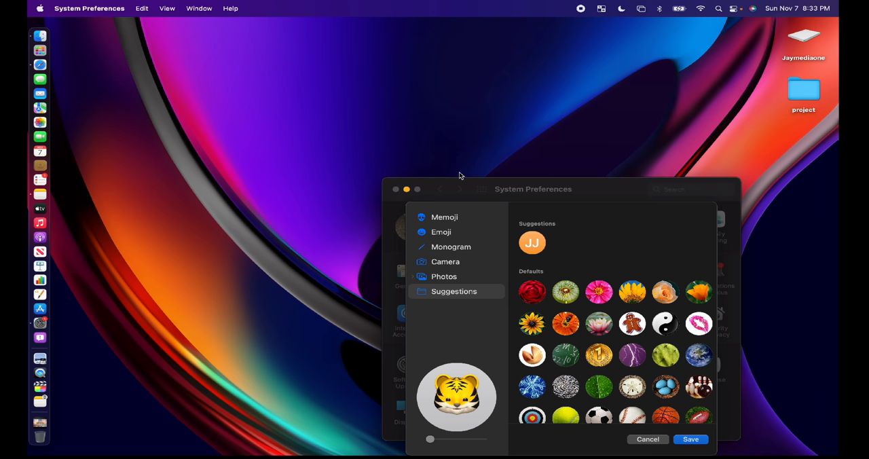
left_click(599, 292)
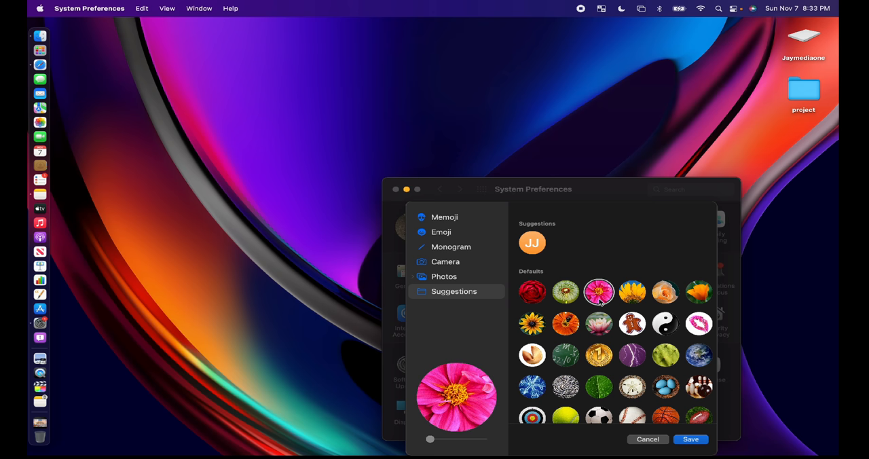
left_click(632, 323)
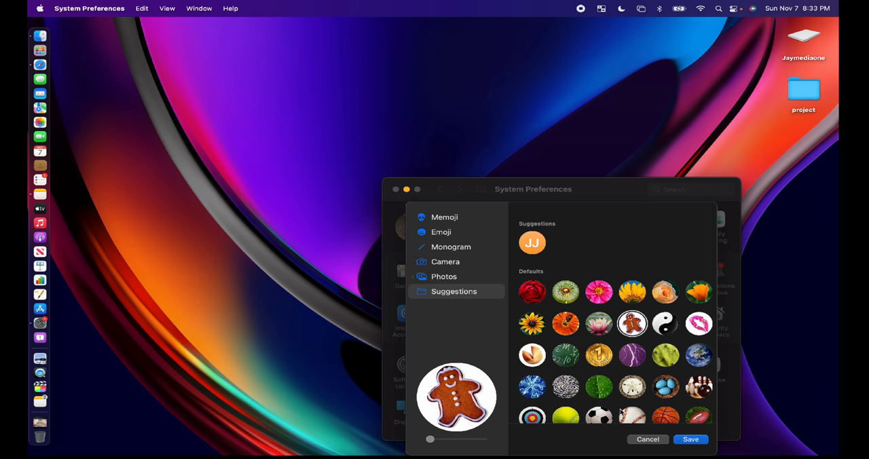
mouse_move(450, 222)
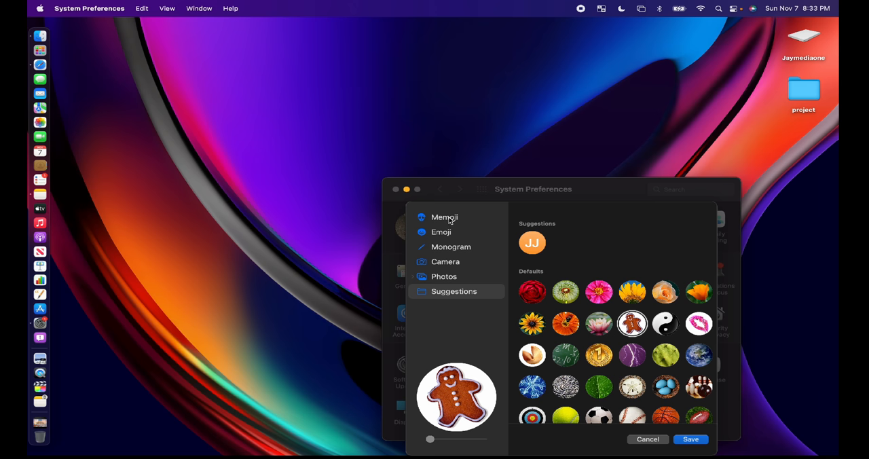
- Return to Memoji, preview the dog, then choose the bear in a winking, tongue-out pose
left_click(445, 217)
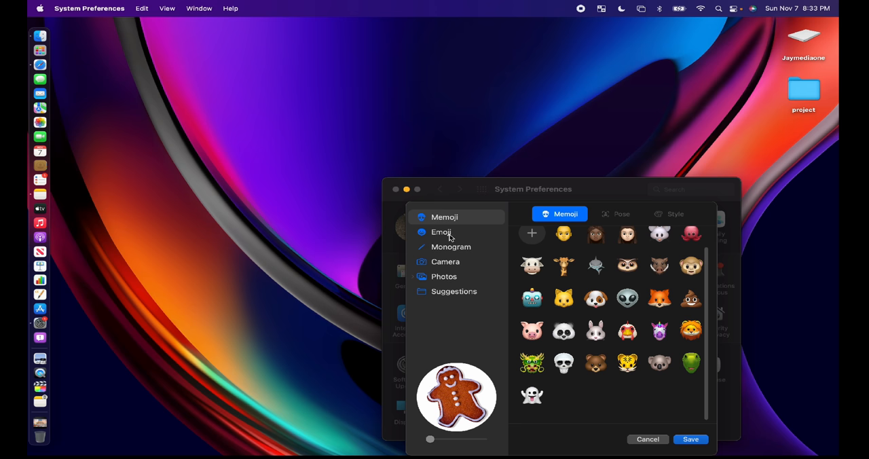
mouse_move(628, 215)
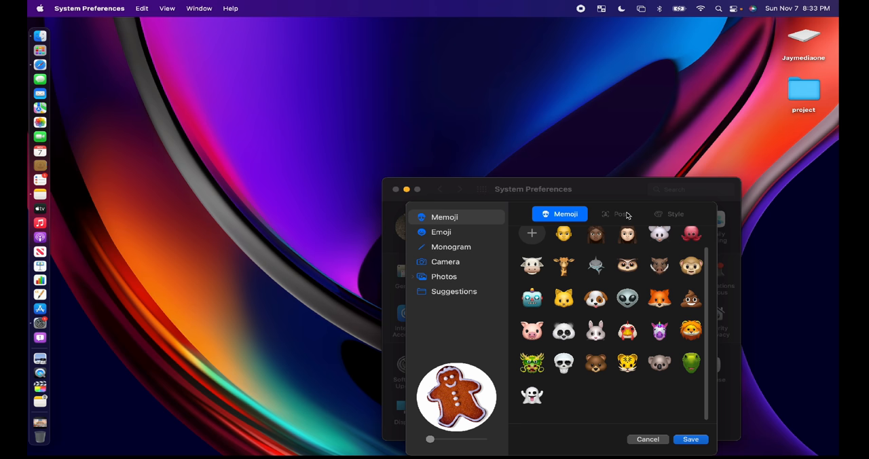
mouse_move(596, 267)
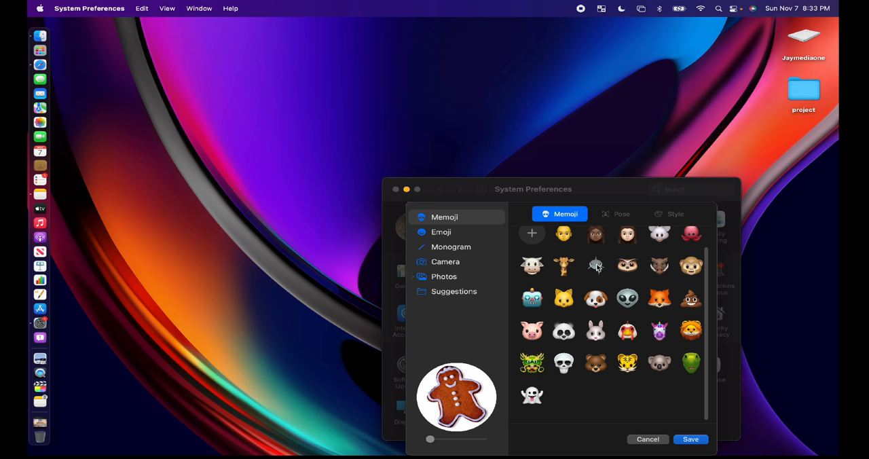
left_click(595, 318)
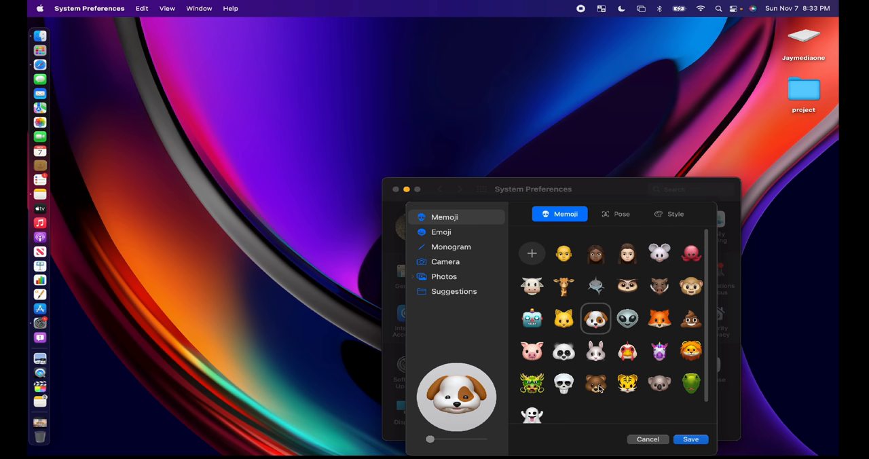
left_click(615, 214)
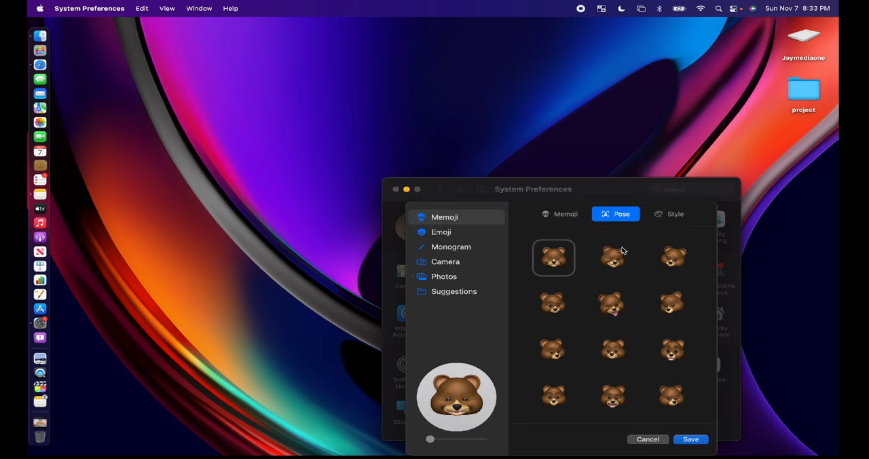
left_click(613, 304)
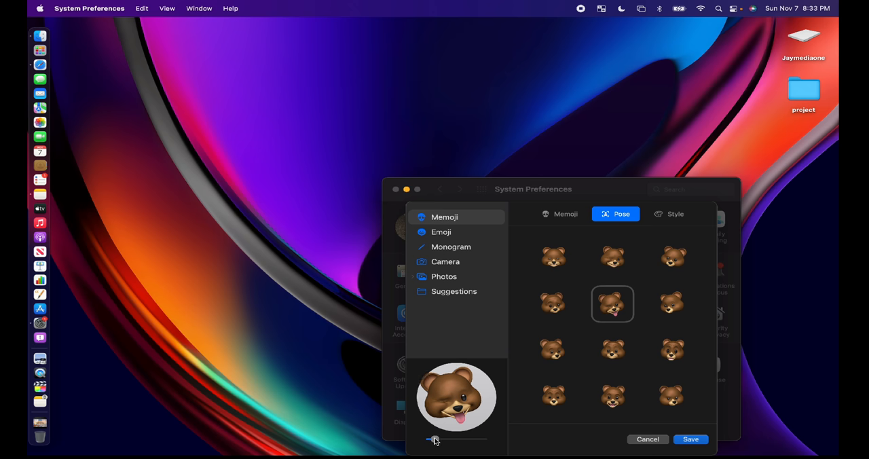
- Save the winking bear Memoji and close the System Preferences window
left_click(691, 438)
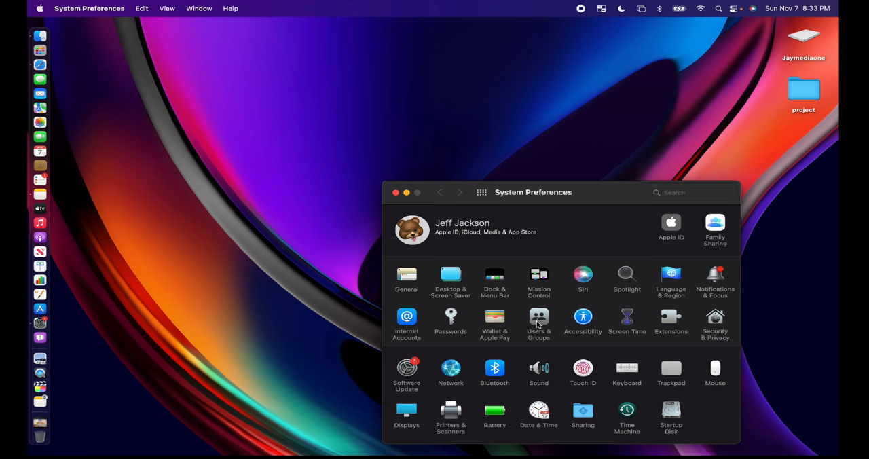
mouse_move(430, 275)
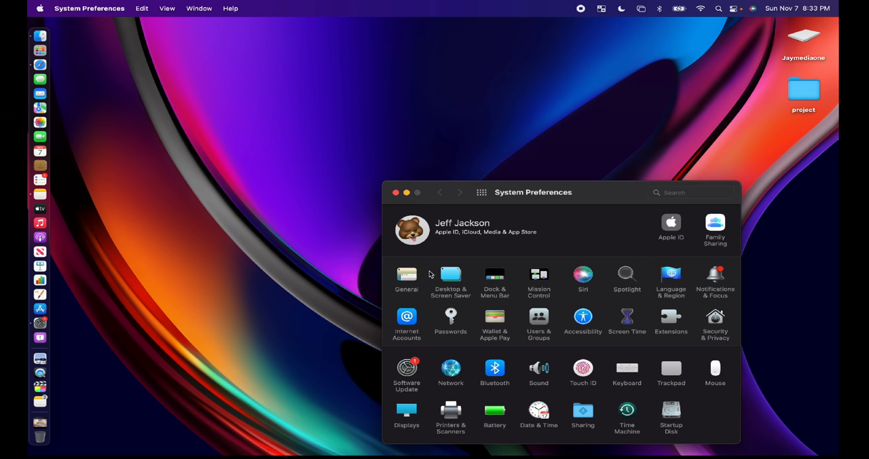
mouse_move(439, 303)
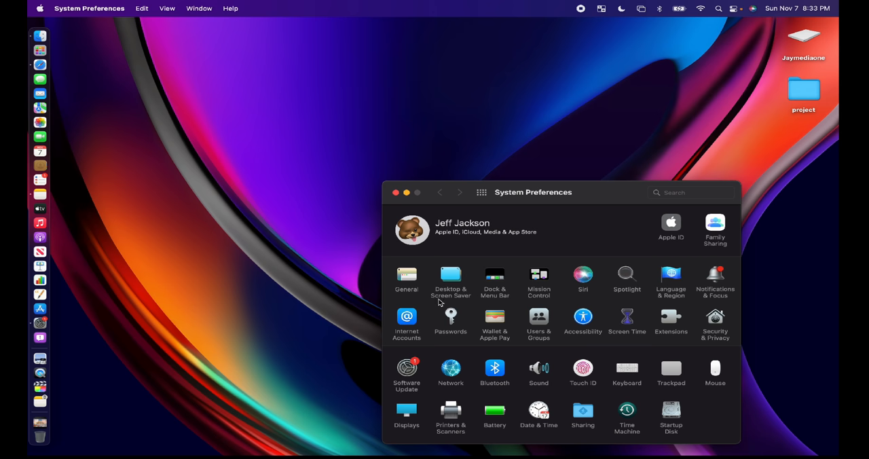
left_click(396, 192)
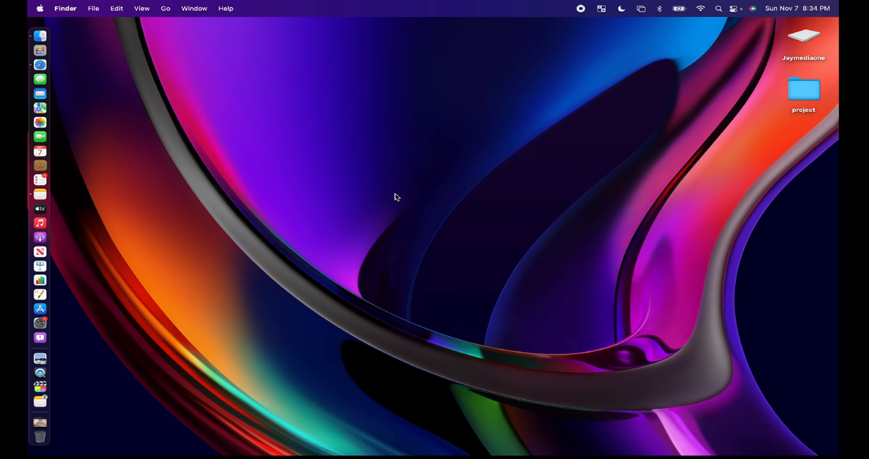
mouse_move(549, 199)
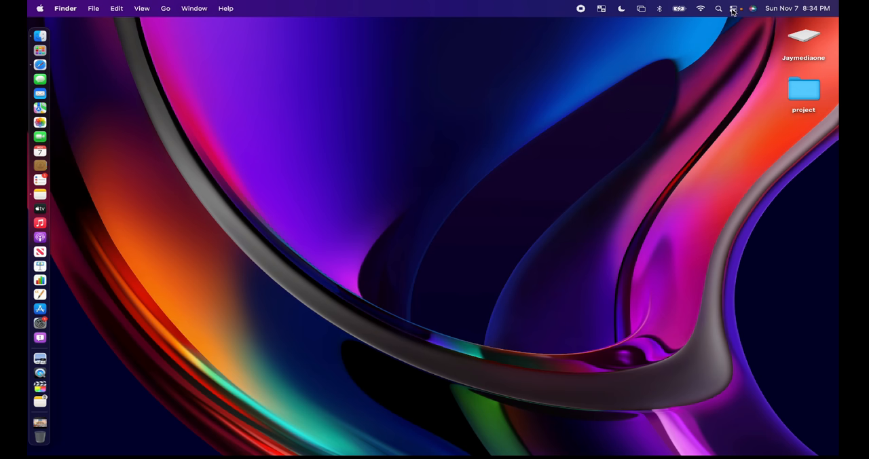
- Expand Focus in Control Center to list Do Not Disturb, Personal, Work, Sleep and Driving
left_click(734, 8)
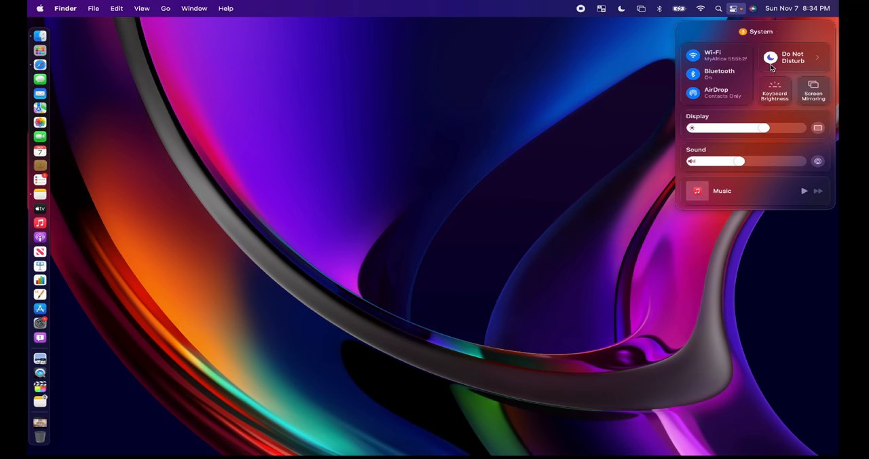
left_click(793, 57)
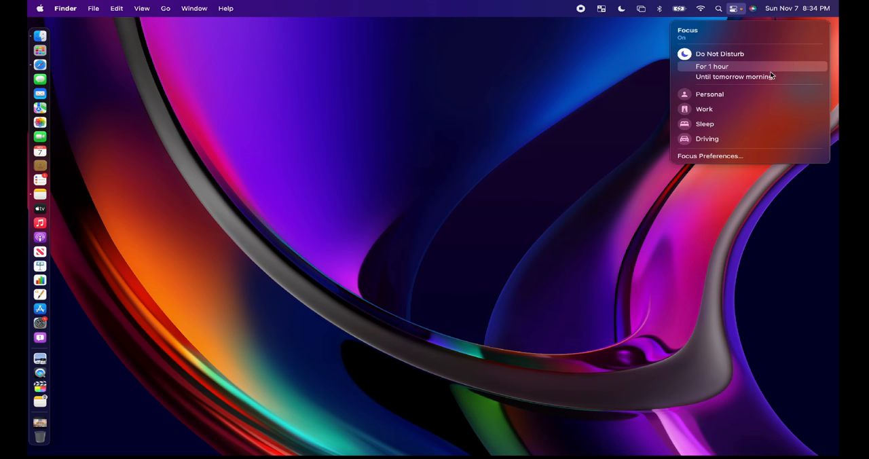
mouse_move(709, 94)
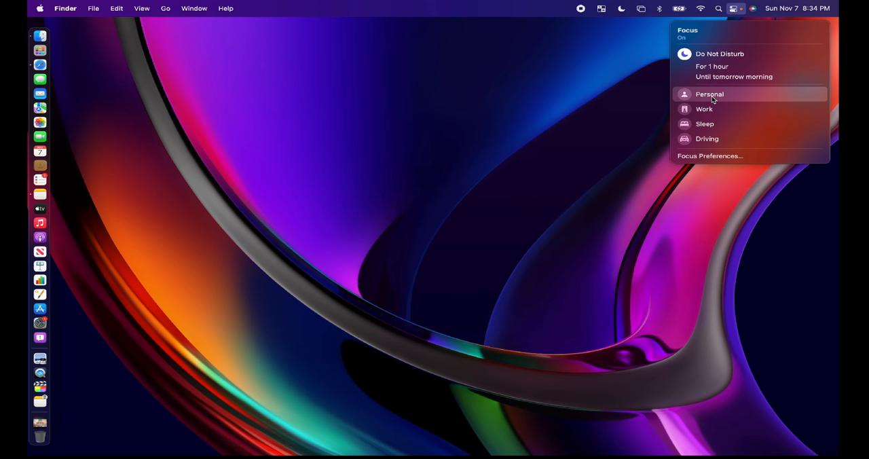
mouse_move(705, 108)
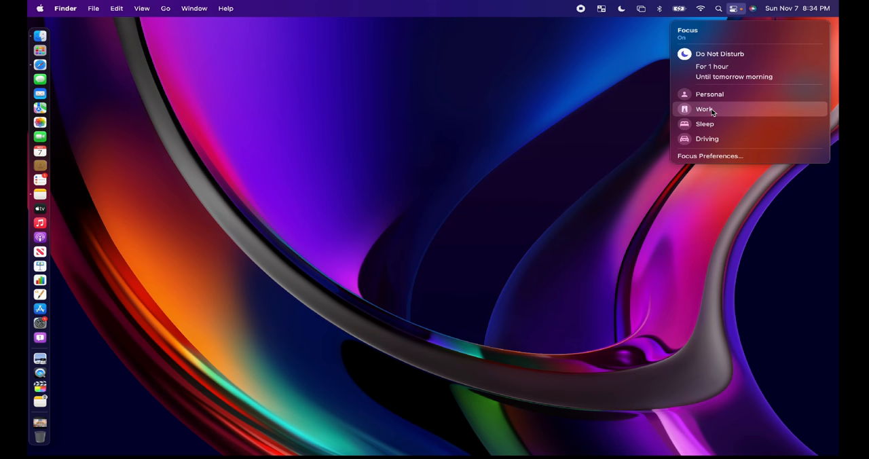
mouse_move(707, 139)
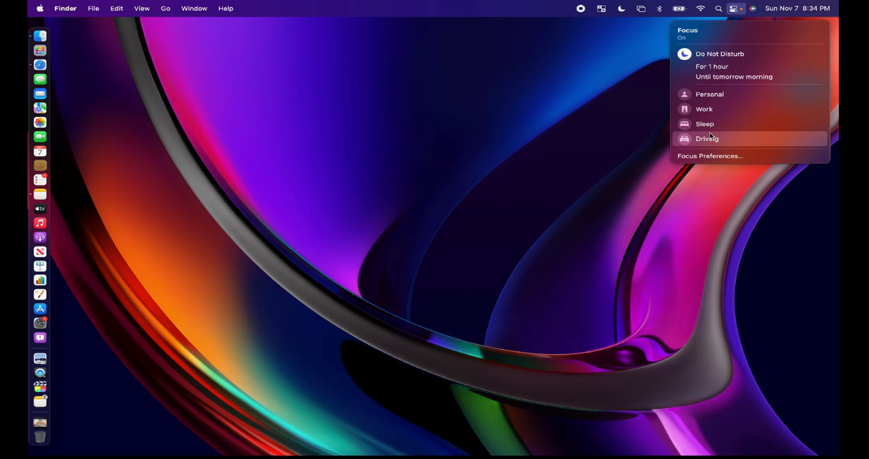
mouse_move(714, 155)
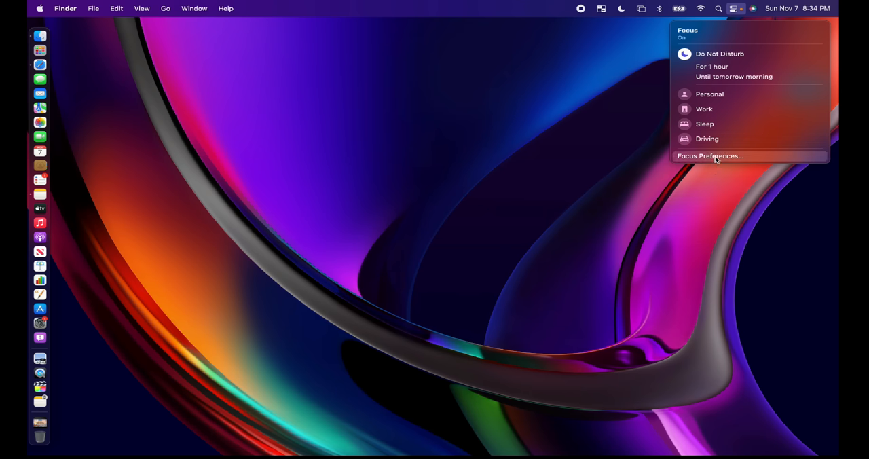
- Open Focus Preferences and add a new Gaming focus from the + menu
left_click(710, 156)
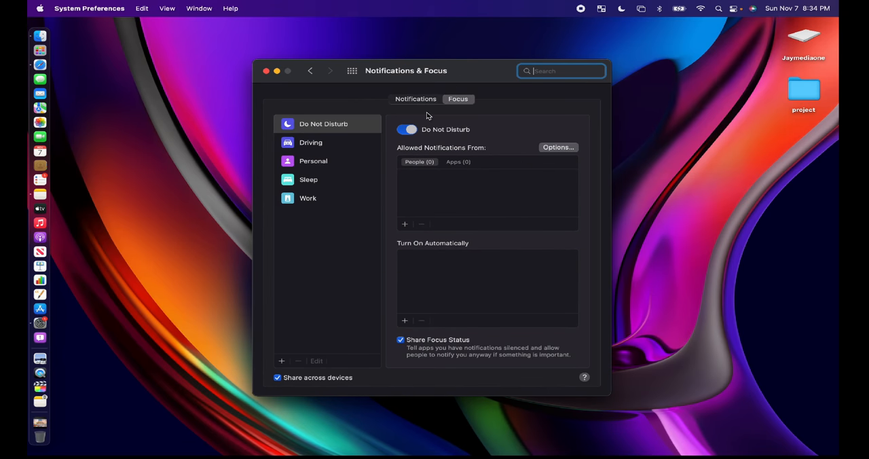
left_click(281, 360)
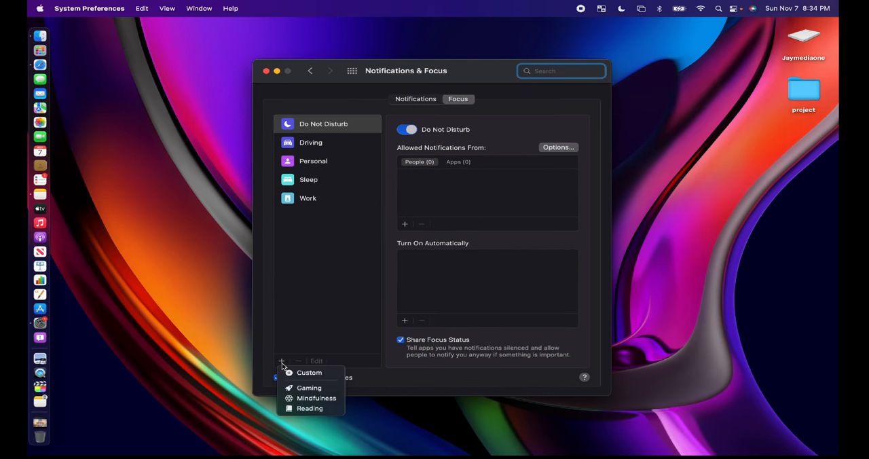
mouse_move(309, 388)
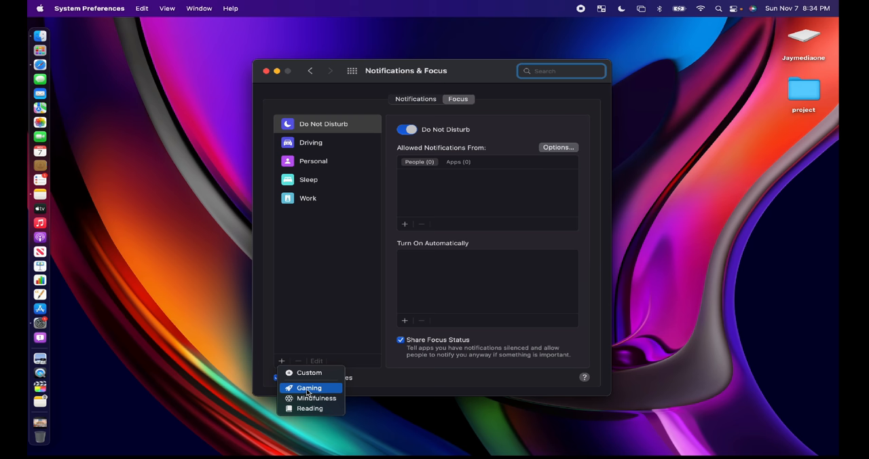
left_click(310, 388)
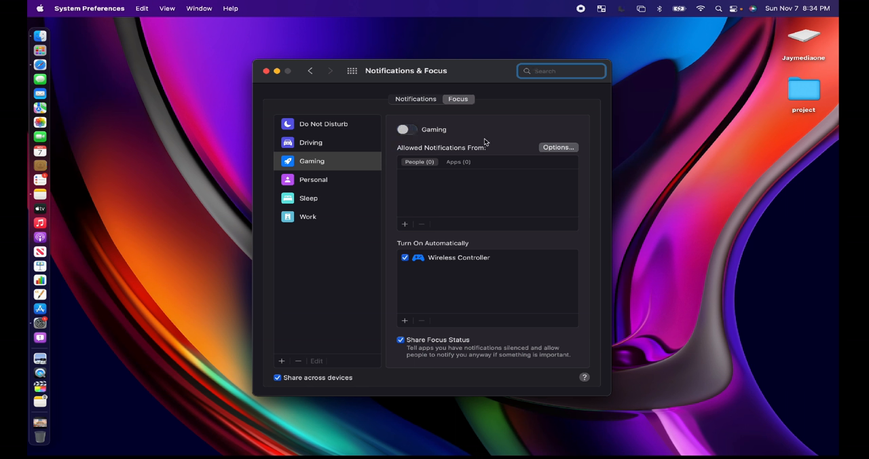
mouse_move(553, 153)
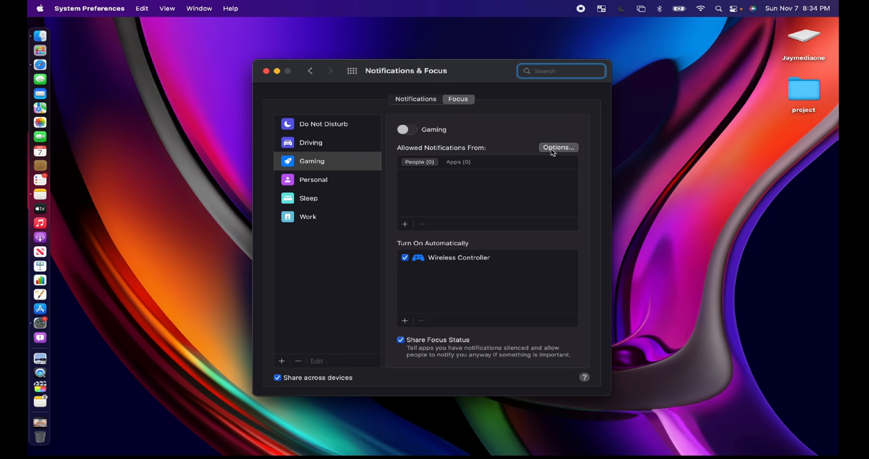
- Open the Gaming focus options sheet for time-sensitive notifications and allowed calls
left_click(558, 147)
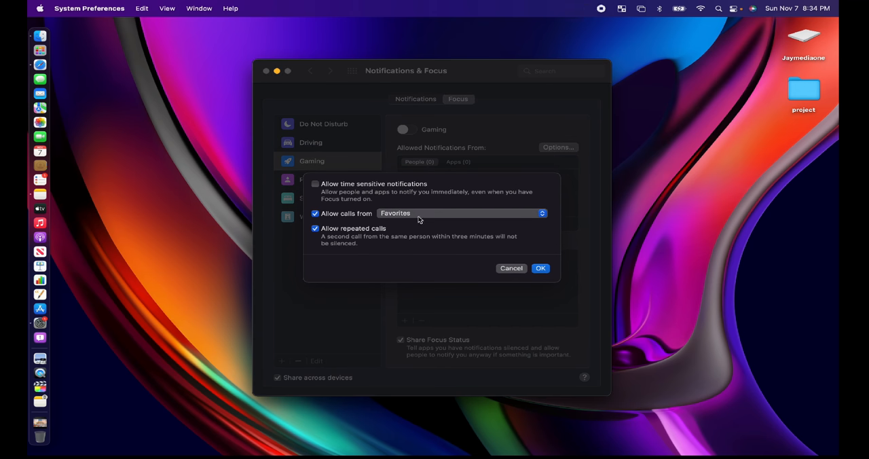
mouse_move(406, 225)
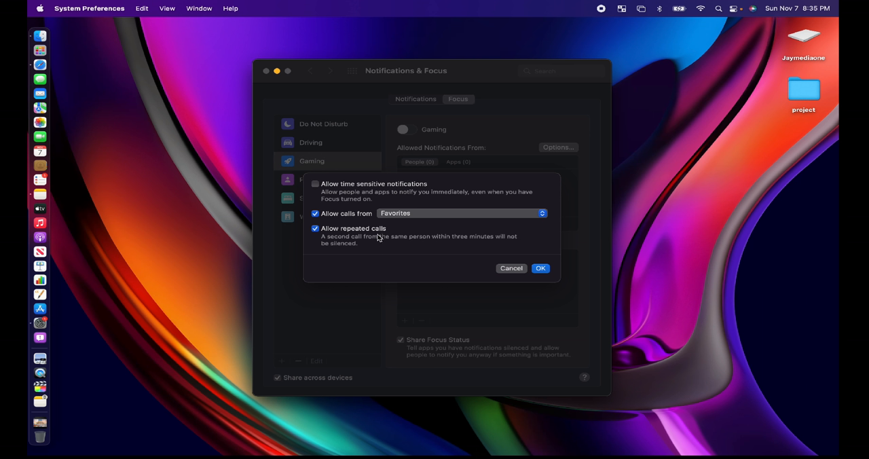
mouse_move(355, 245)
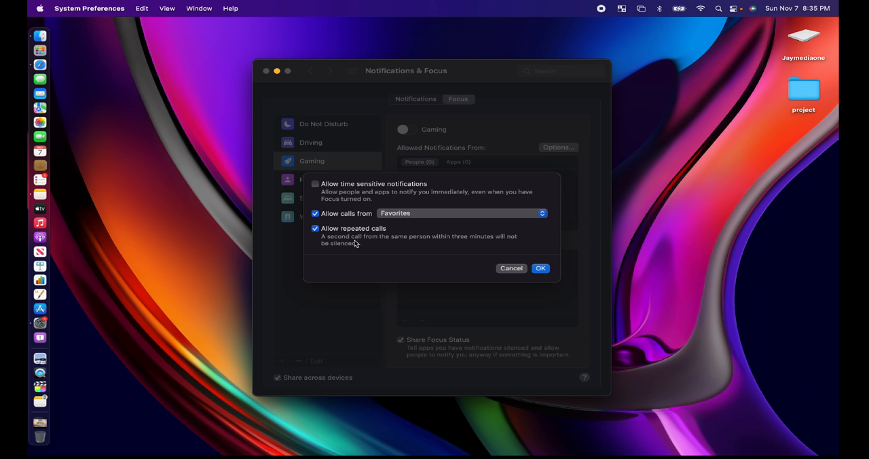
mouse_move(381, 246)
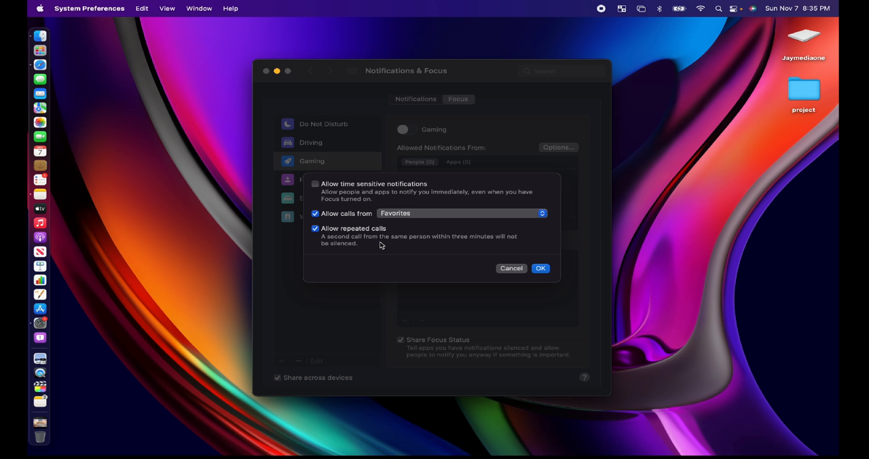
mouse_move(384, 246)
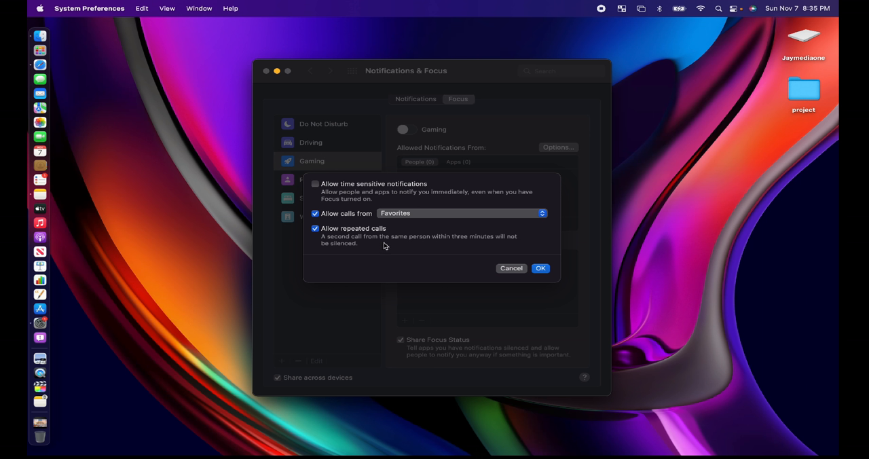
mouse_move(516, 271)
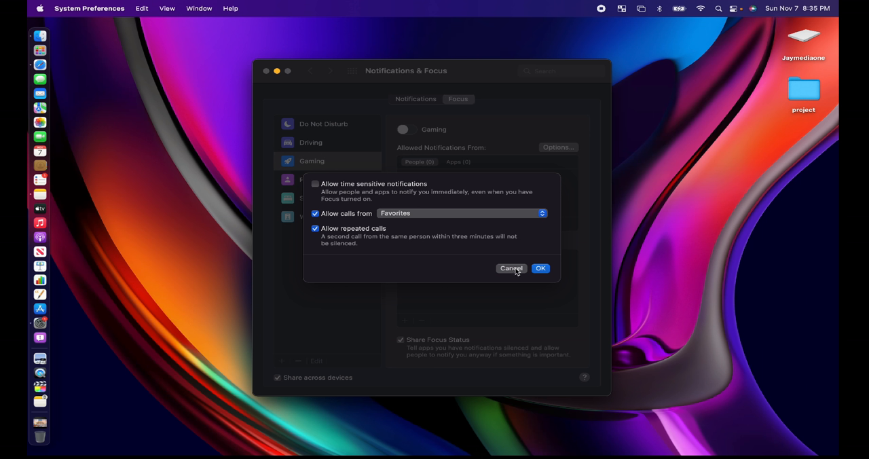
mouse_move(520, 270)
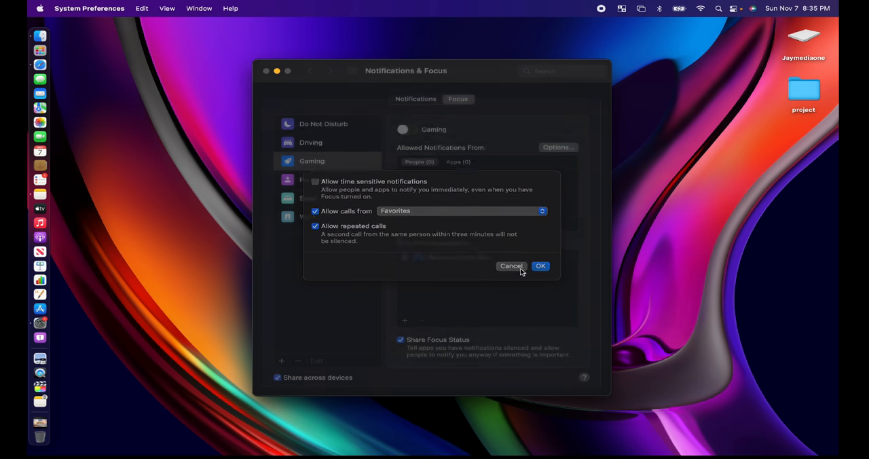
- Dismiss the options sheet and people picker unchanged, then start adding a Gaming automation
left_click(541, 266)
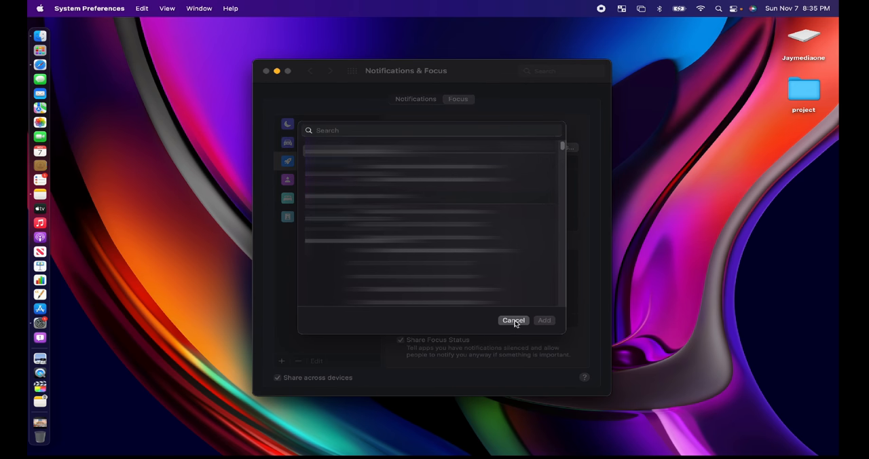
left_click(513, 320)
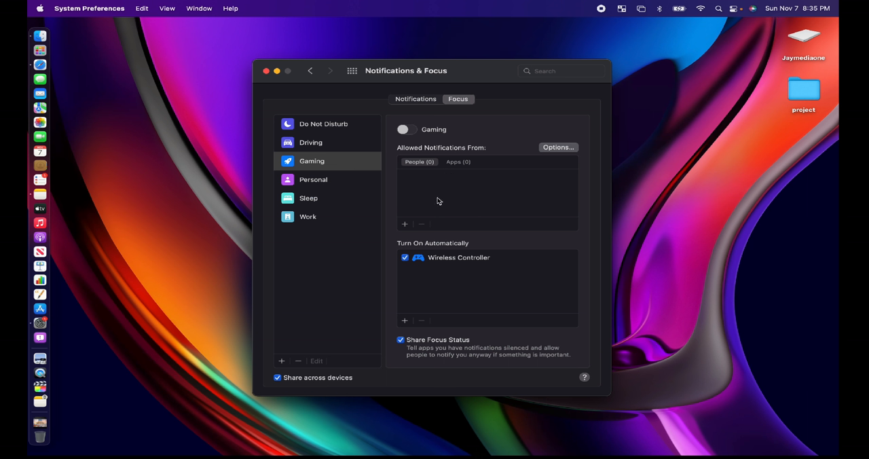
mouse_move(442, 235)
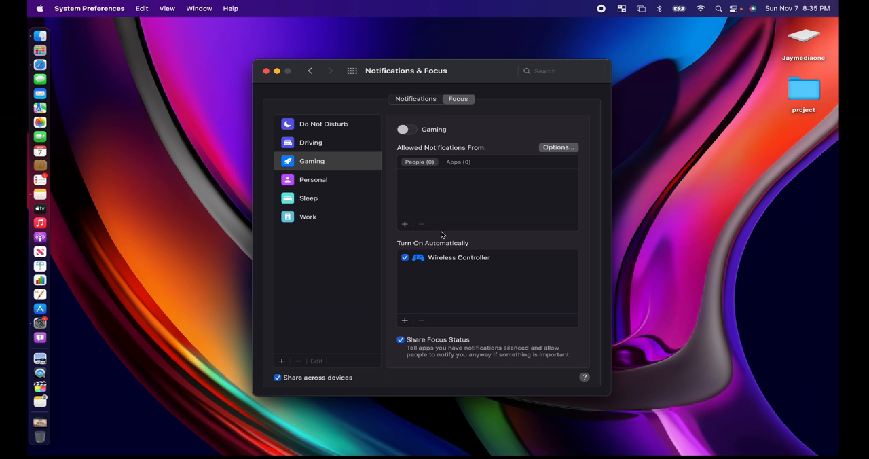
mouse_move(423, 248)
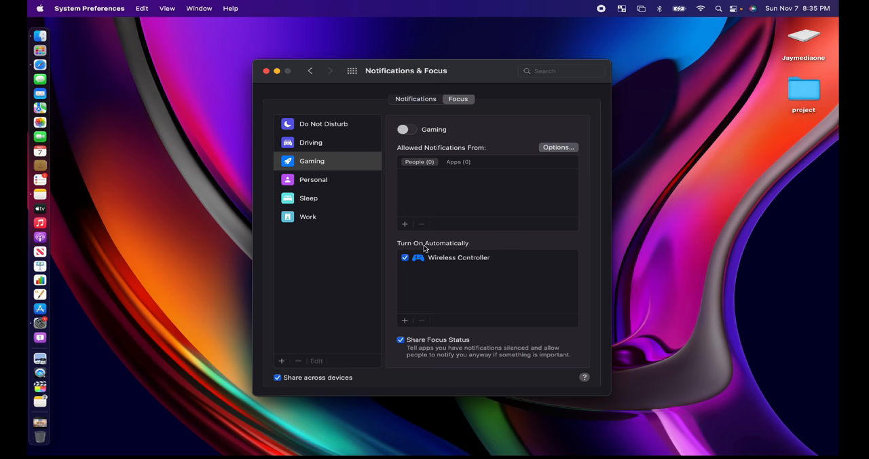
mouse_move(446, 265)
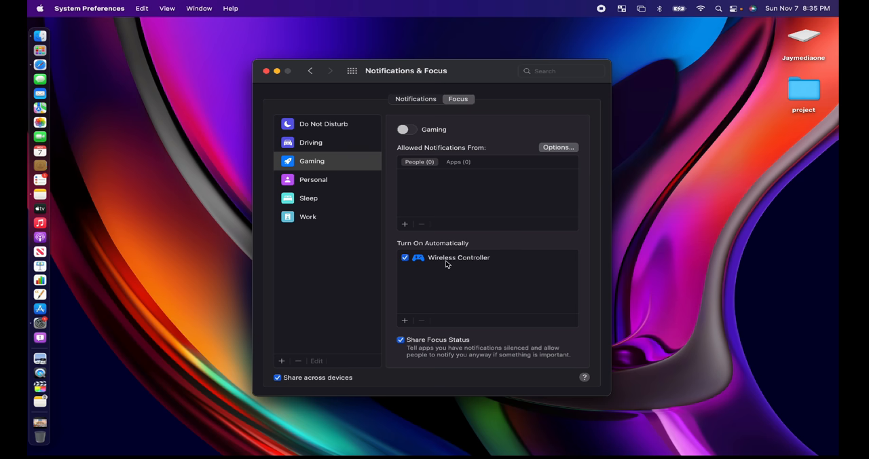
left_click(405, 320)
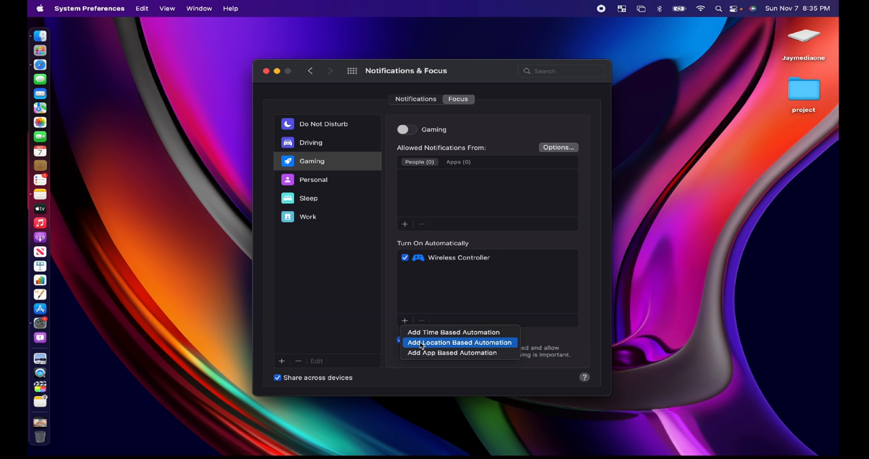
mouse_move(452, 352)
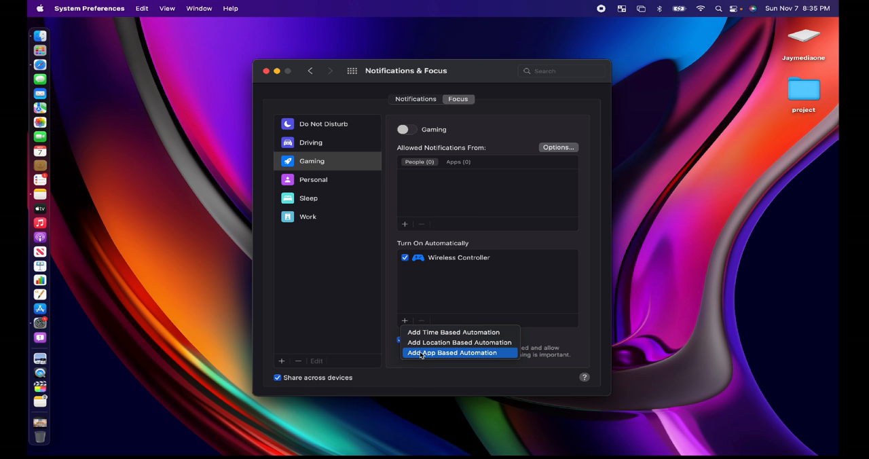
mouse_move(454, 332)
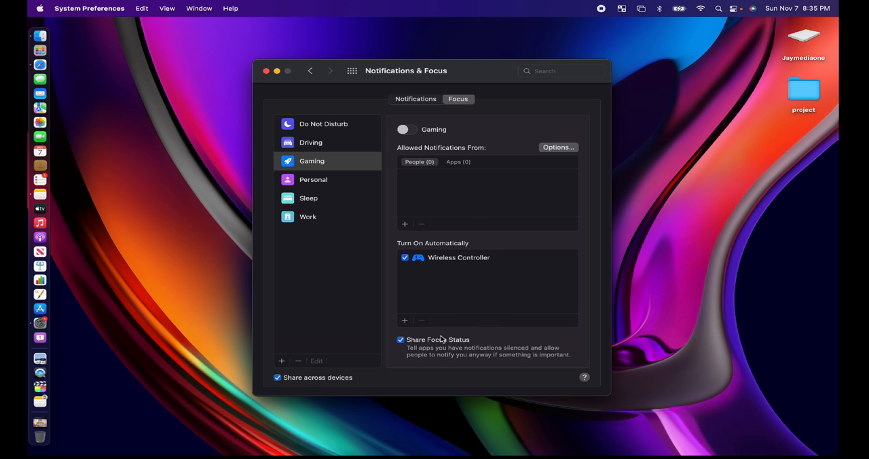
mouse_move(442, 359)
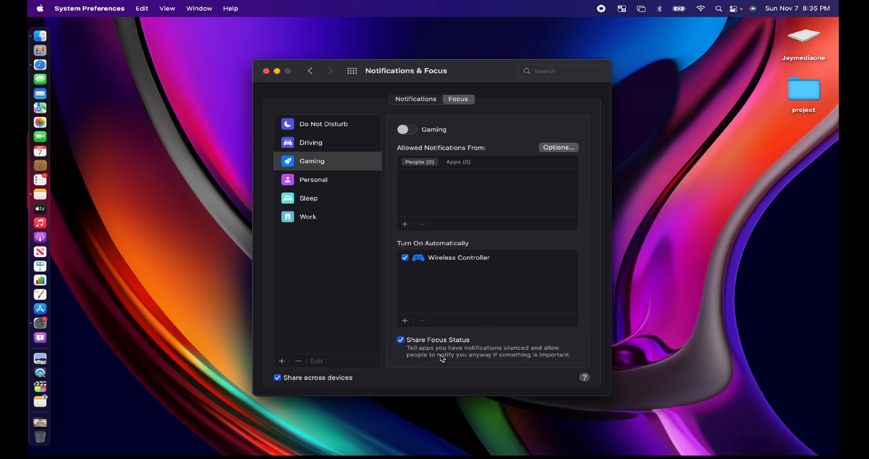
mouse_move(468, 356)
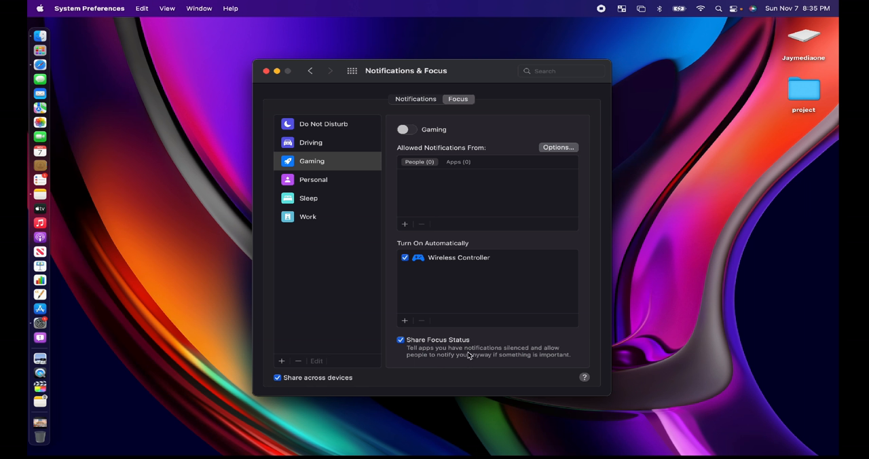
mouse_move(493, 364)
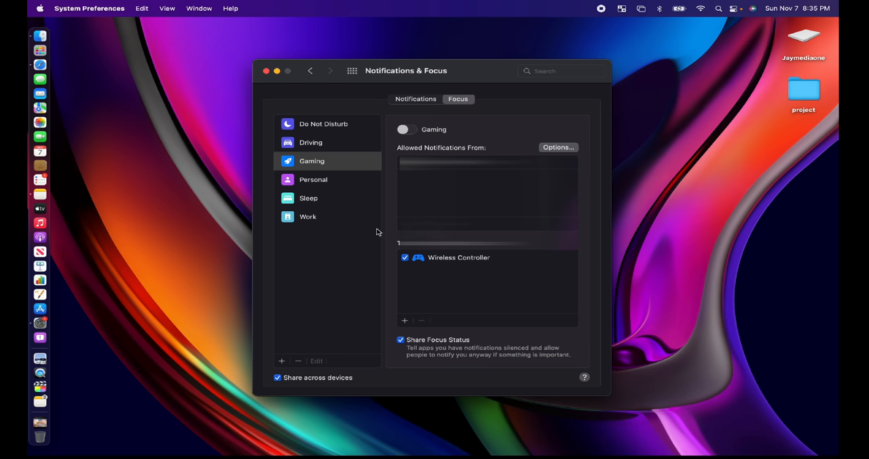
- Review Driving, Personal and Sleep, ending on Work, which turns on at the Work location
left_click(311, 142)
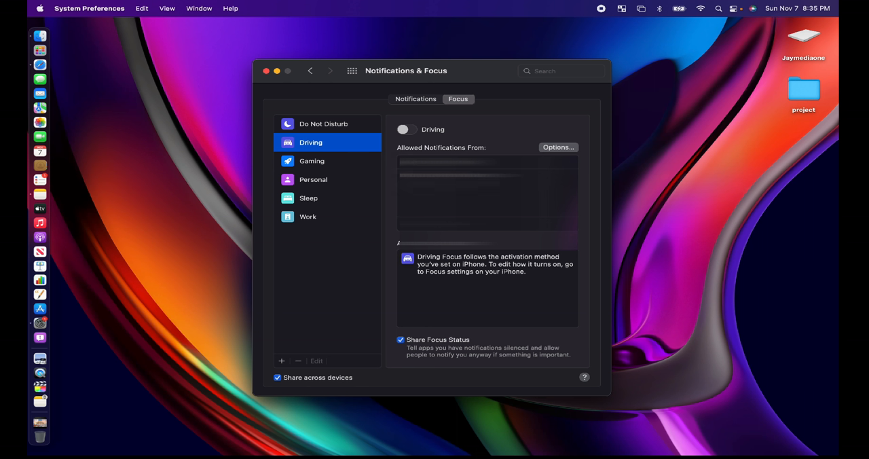
mouse_move(451, 275)
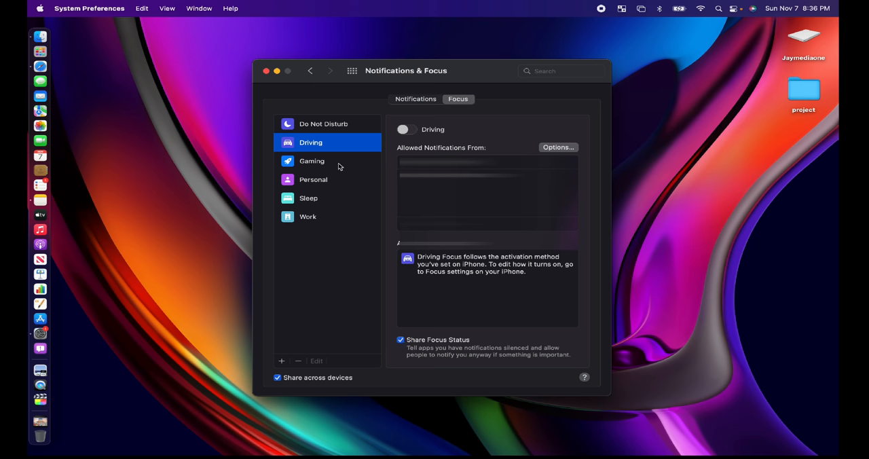
left_click(313, 179)
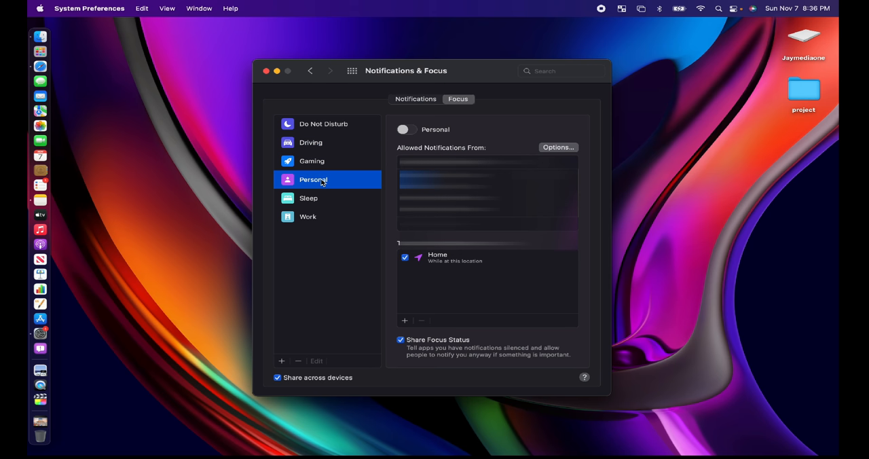
left_click(309, 198)
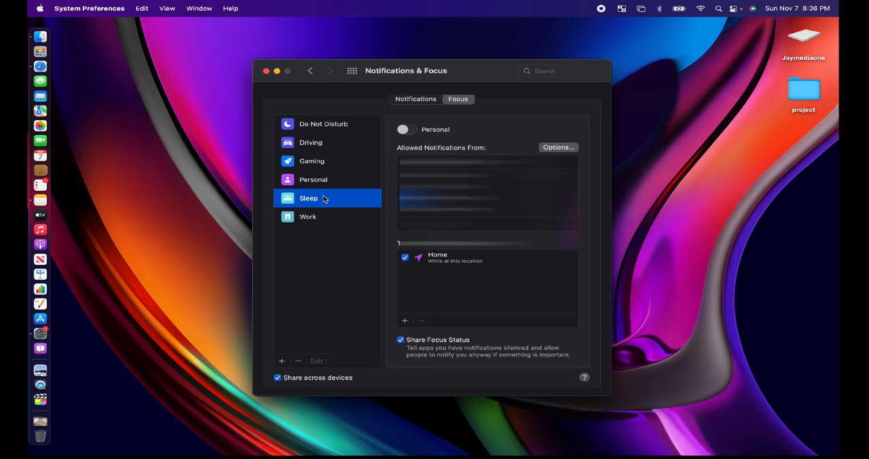
left_click(308, 216)
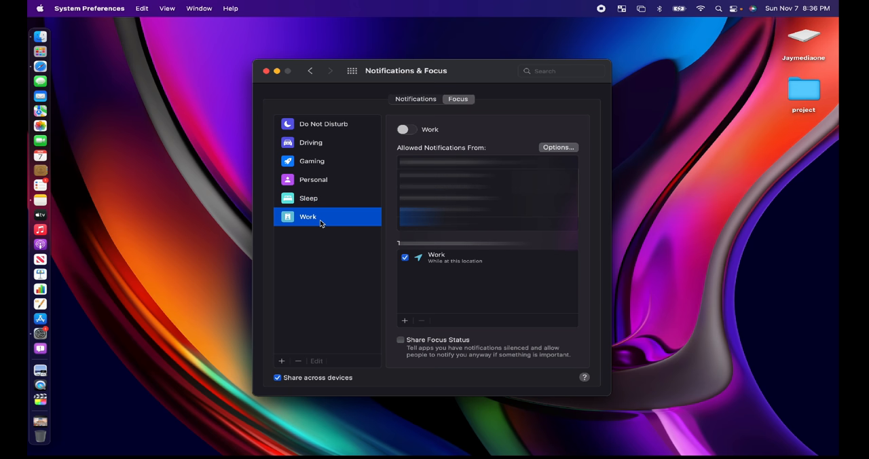
mouse_move(368, 200)
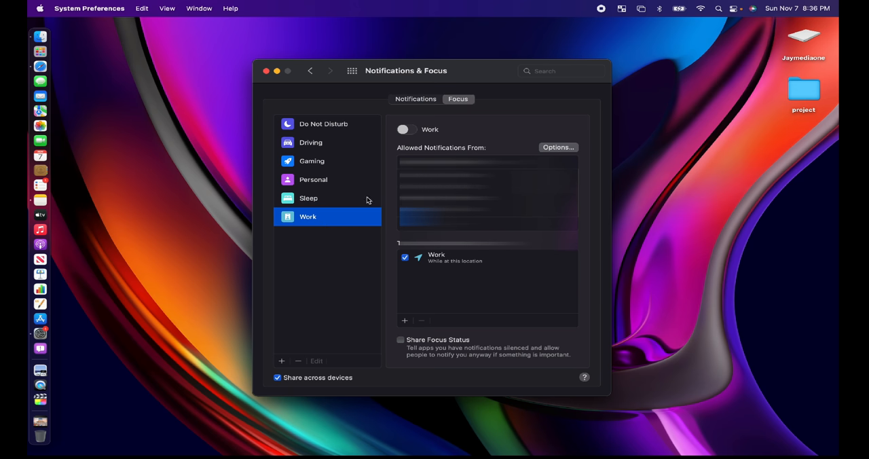
mouse_move(369, 200)
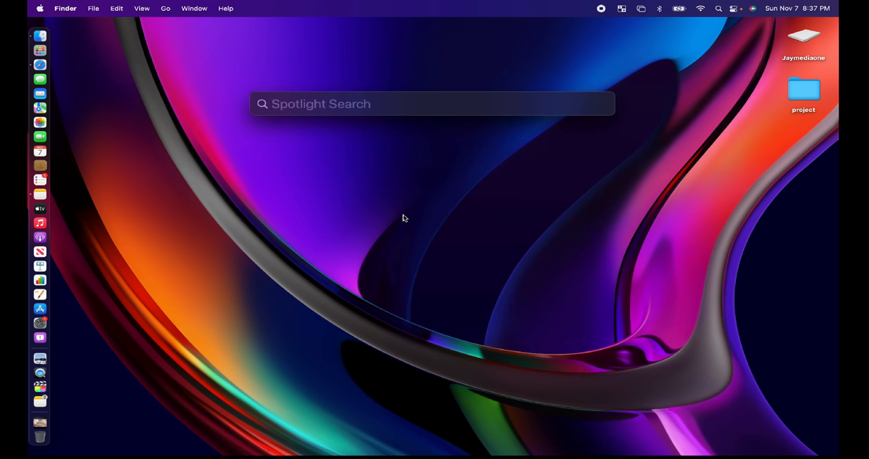
- Launch Shortcuts via Spotlight and scroll down to the Starter Shortcuts and Most used sections
type("shortcuts")
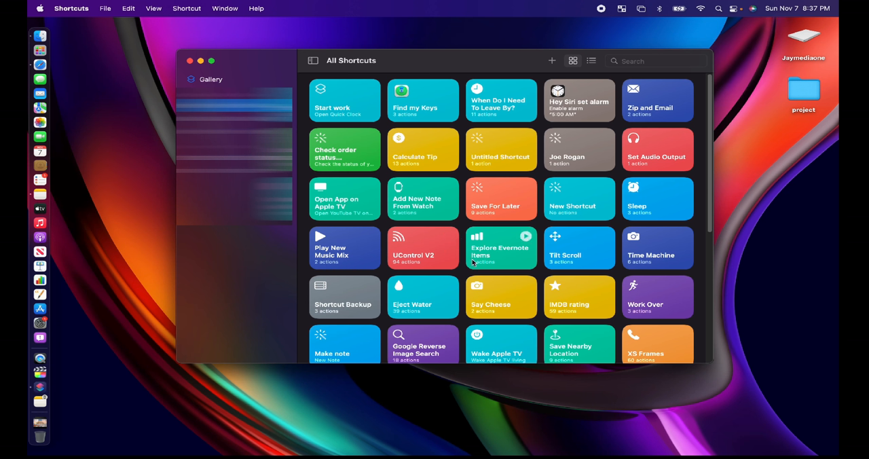
scroll("down", 3)
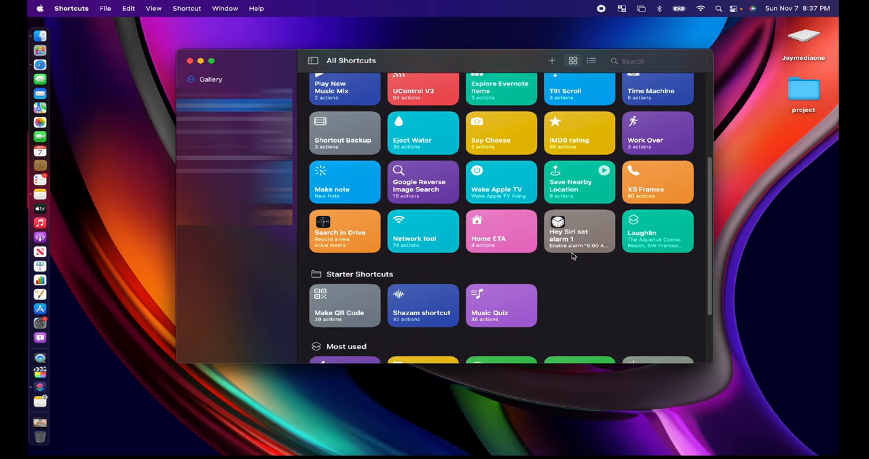
scroll("down", 3)
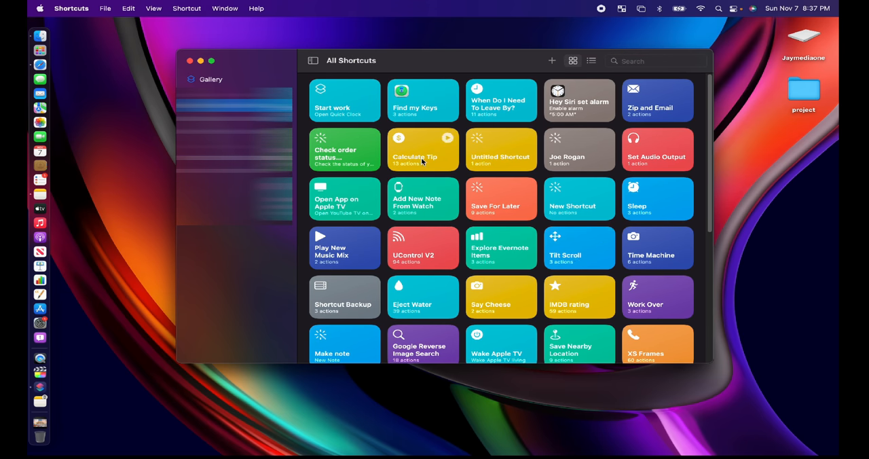
mouse_move(448, 170)
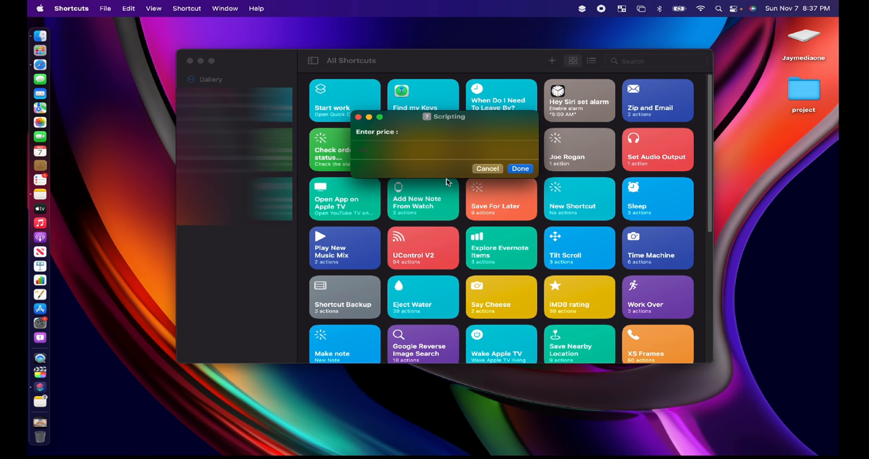
- Run Calculate Tip with a price of 20 and a 15% tip, then dismiss the total
type("20")
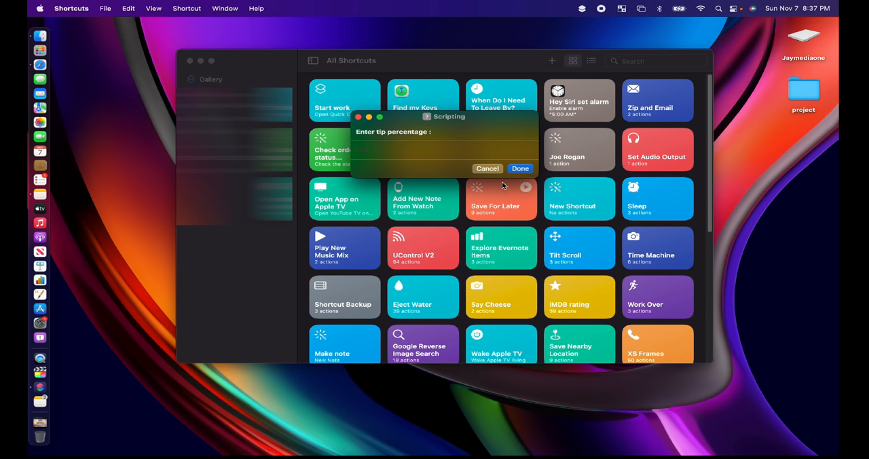
type("15")
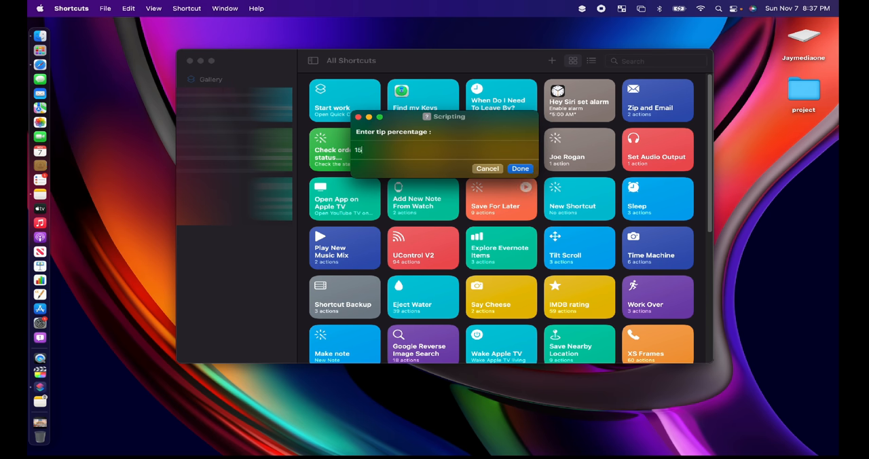
left_click(520, 169)
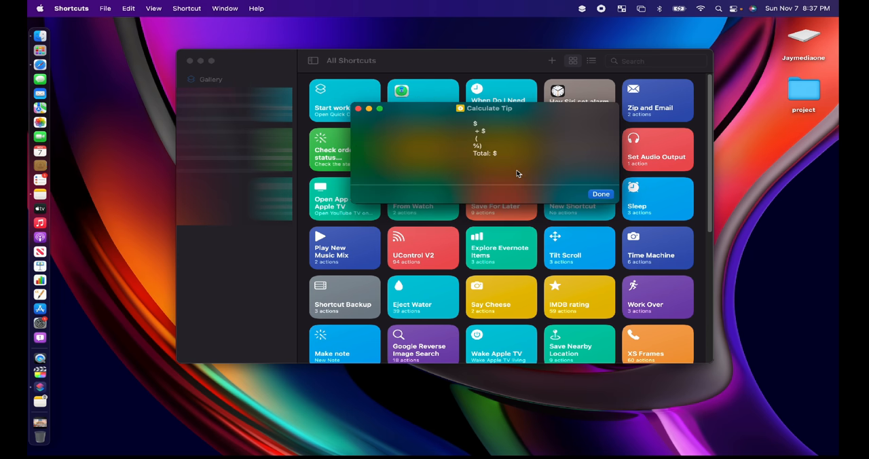
mouse_move(503, 155)
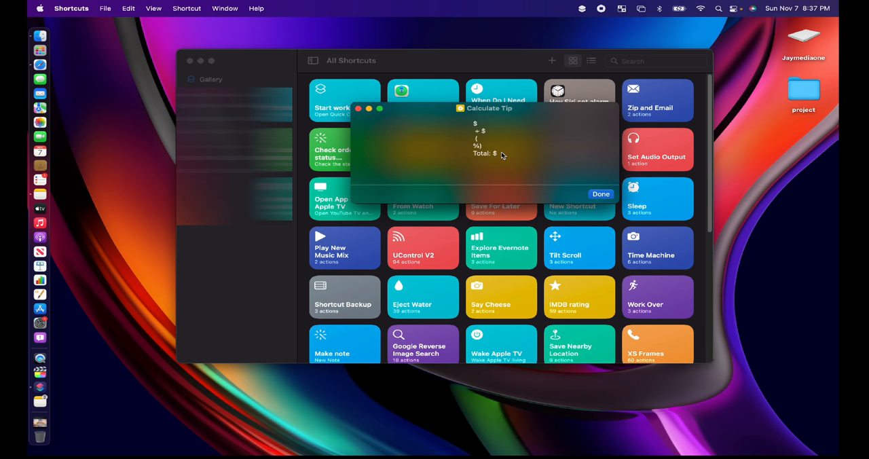
left_click(601, 195)
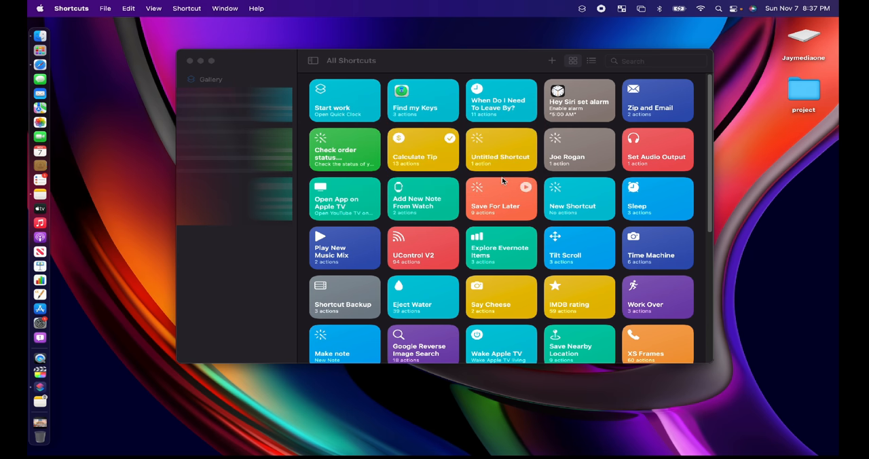
mouse_move(387, 269)
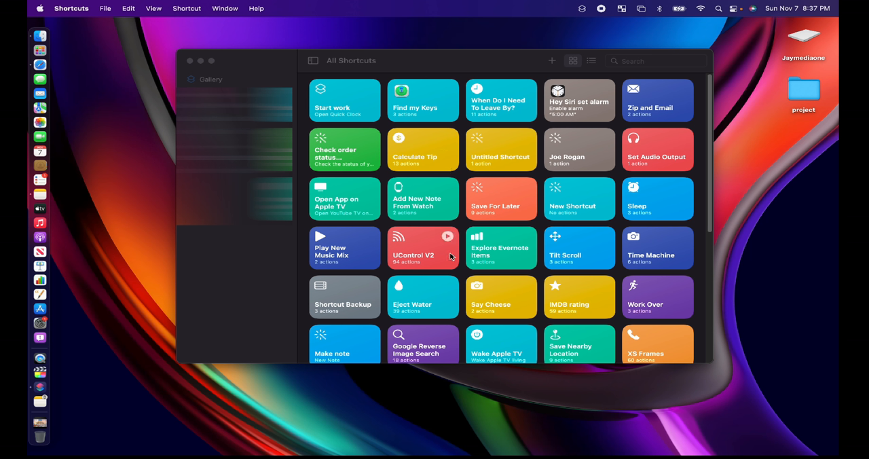
- Scroll down through All Shortcuts, then close the Shortcuts library window
scroll("down", 3)
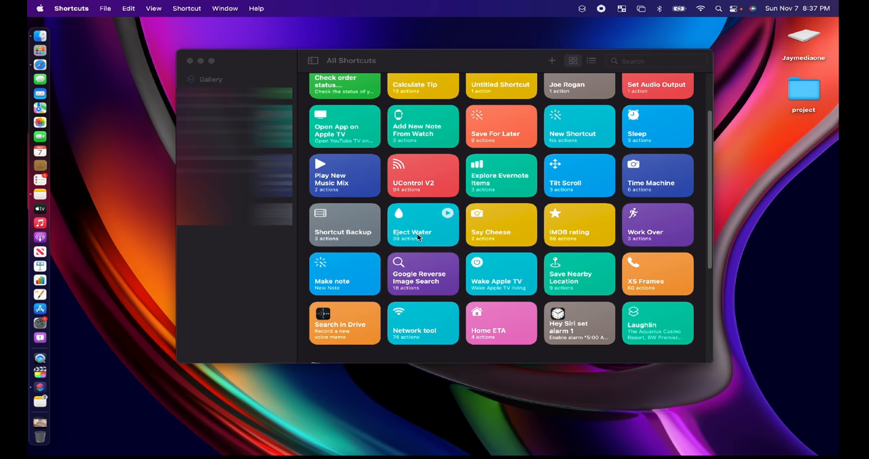
scroll("down", 3)
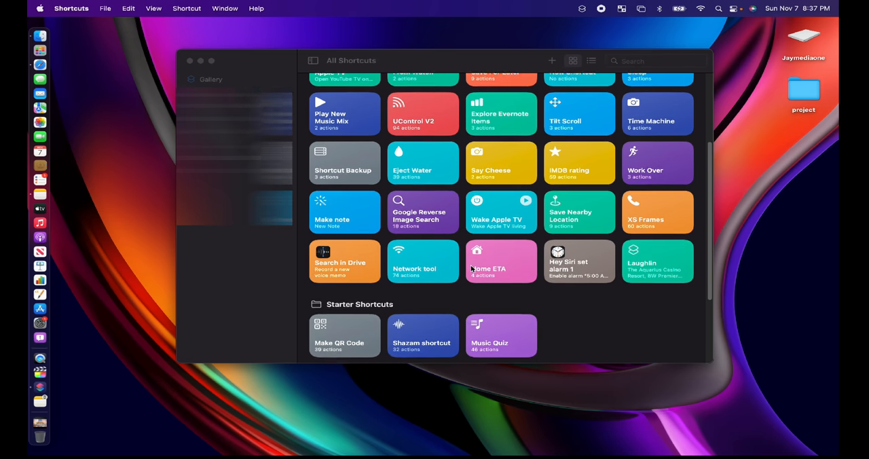
scroll("down", 3)
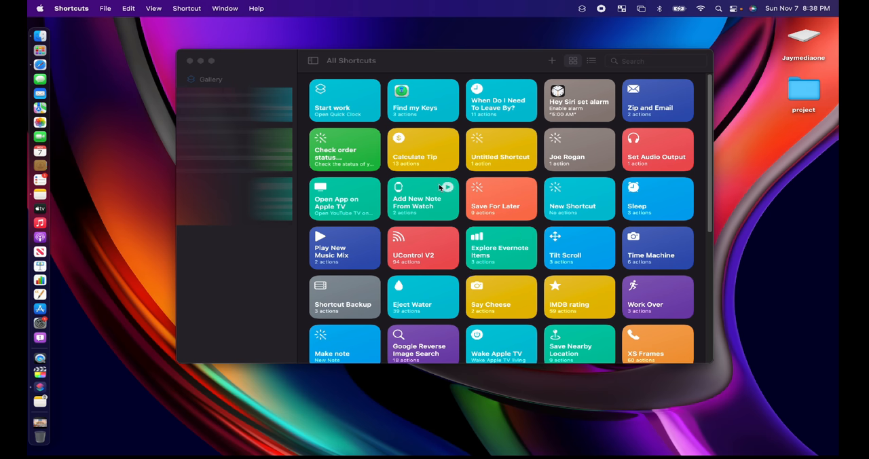
mouse_move(333, 116)
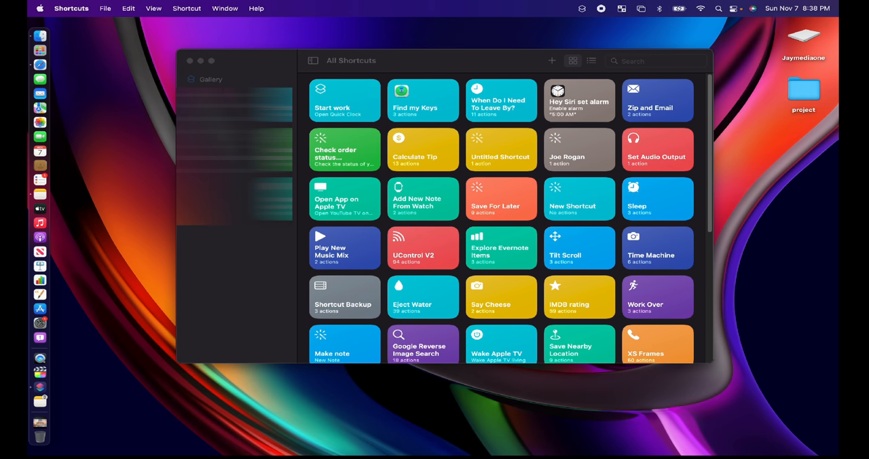
left_click(190, 60)
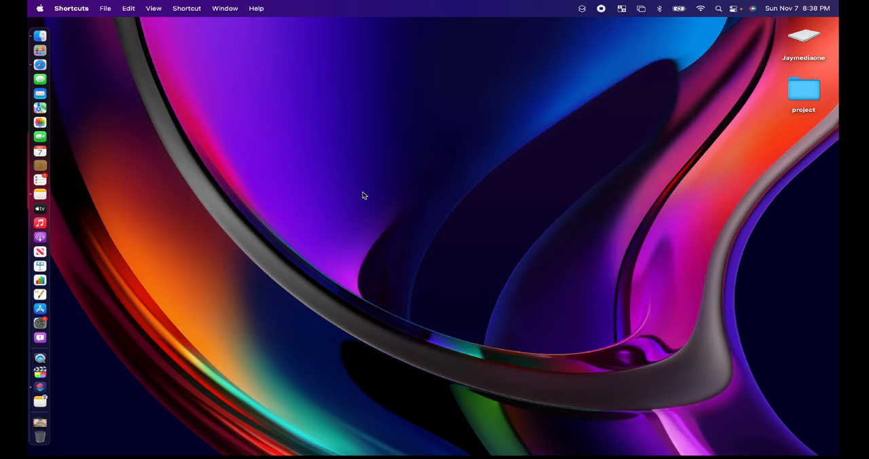